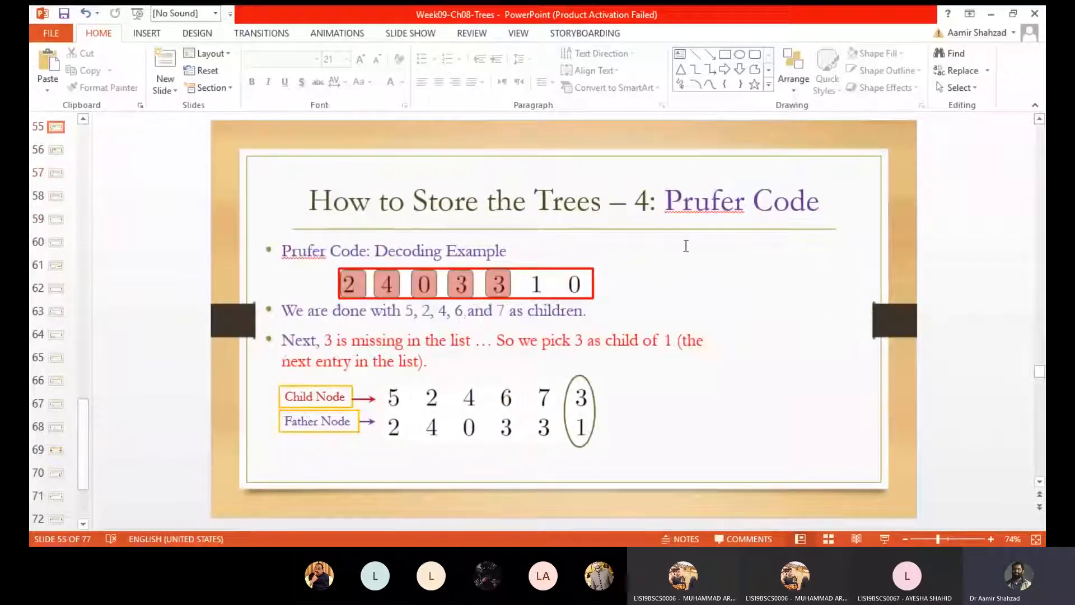
pyautogui.moveTo(916, 273)
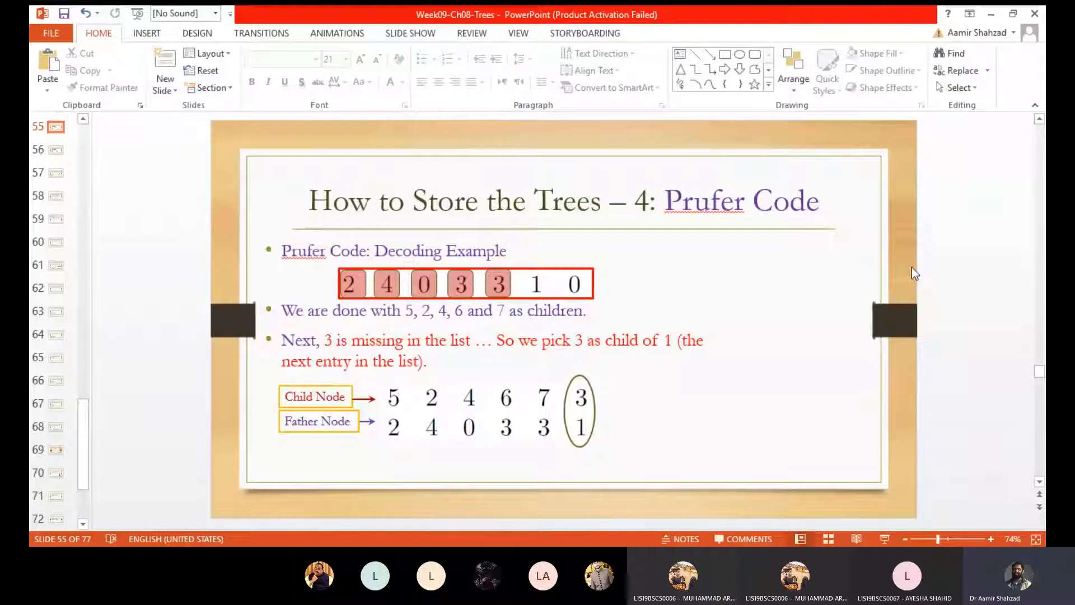
pyautogui.moveTo(756, 264)
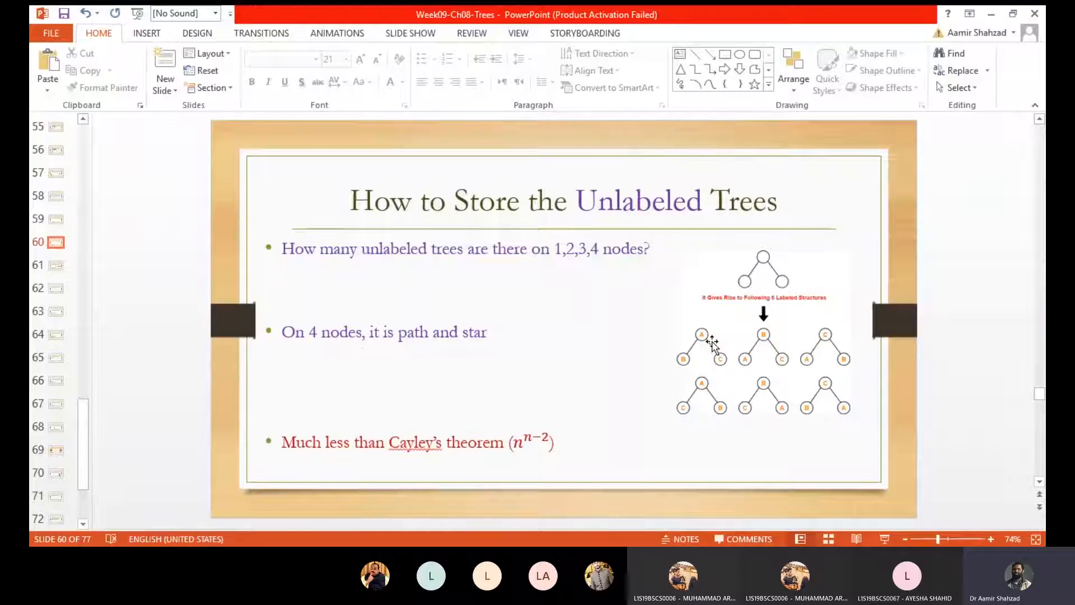
pyautogui.moveTo(829, 439)
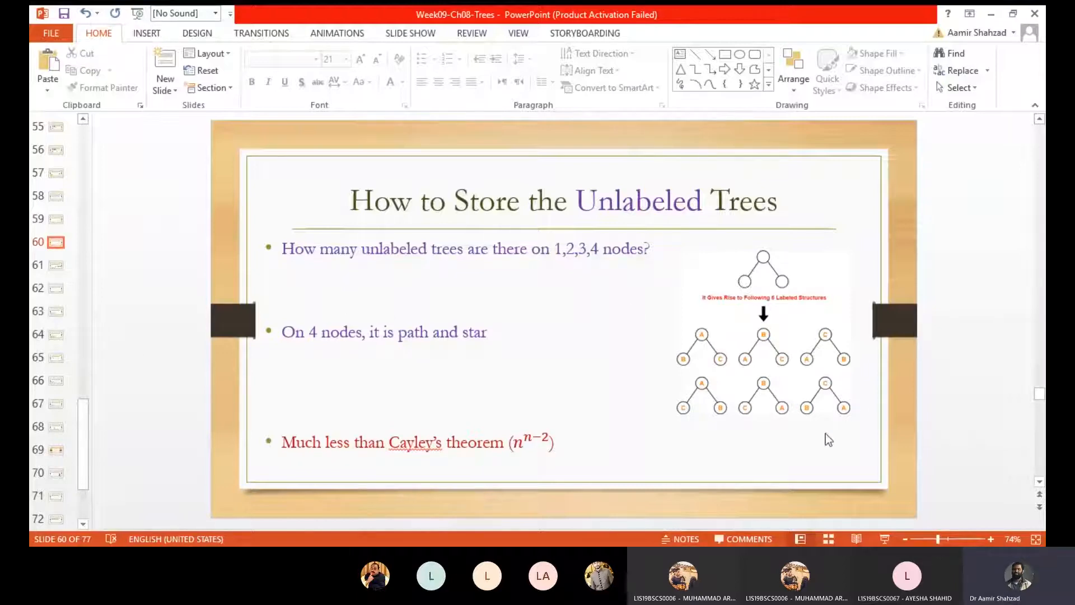
pyautogui.moveTo(817, 398)
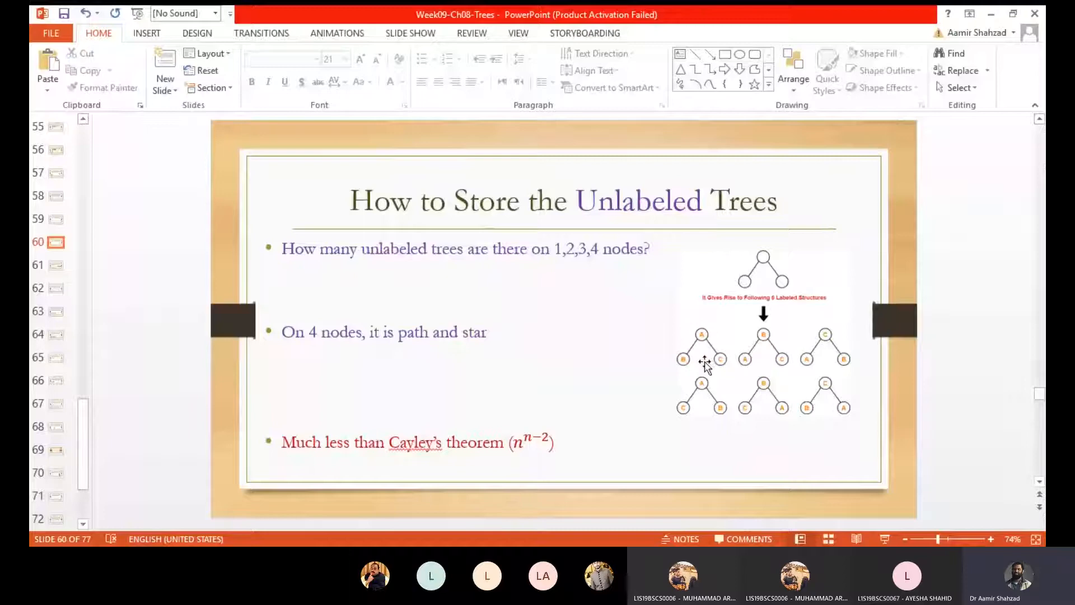
pyautogui.moveTo(688, 372)
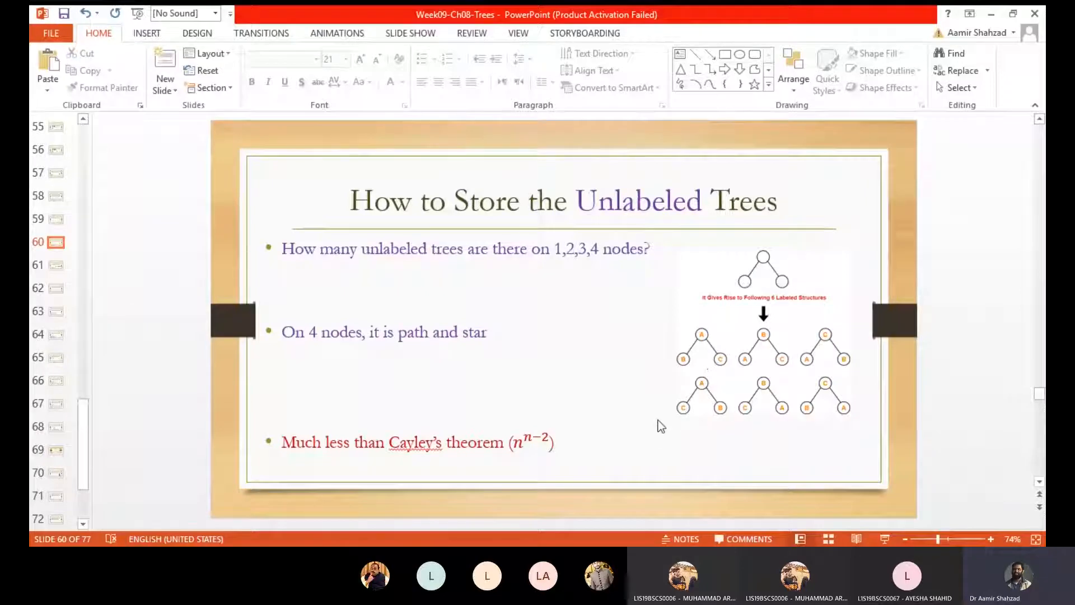
pyautogui.moveTo(691, 372)
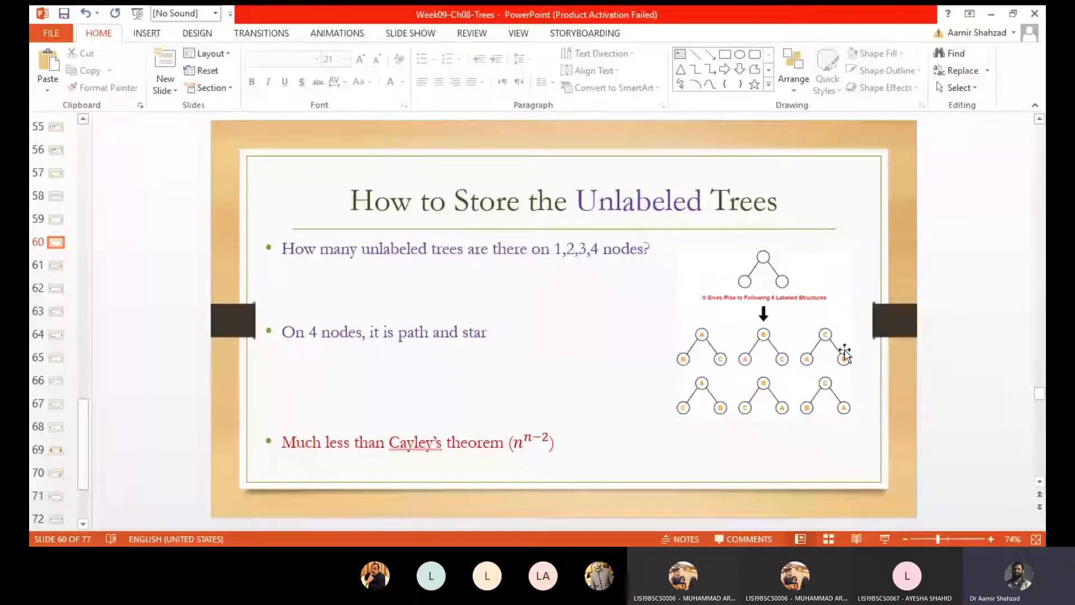
pyautogui.moveTo(759, 239)
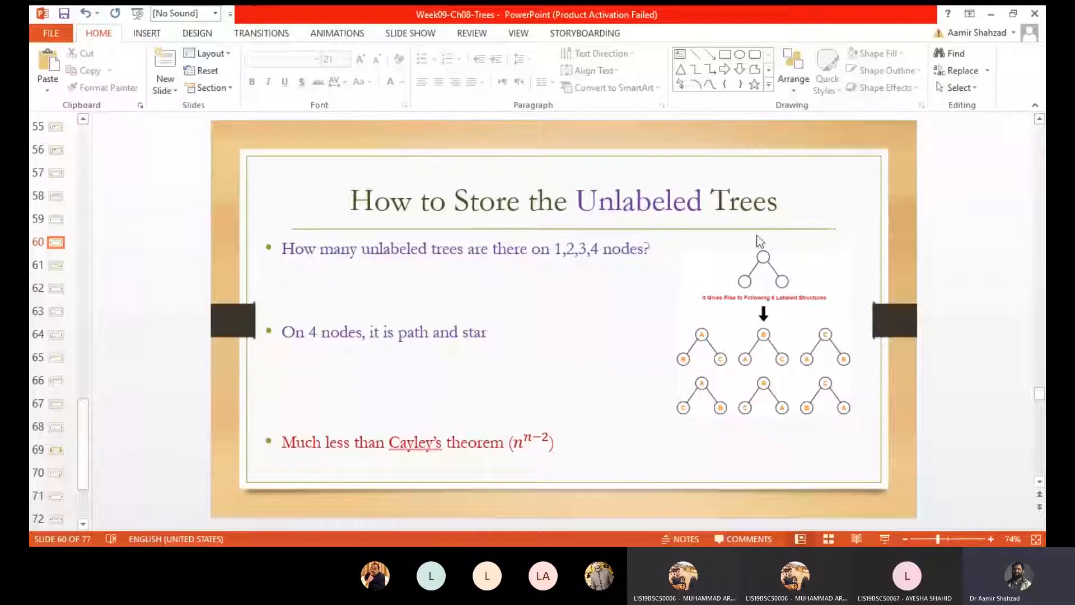
pyautogui.moveTo(794, 268)
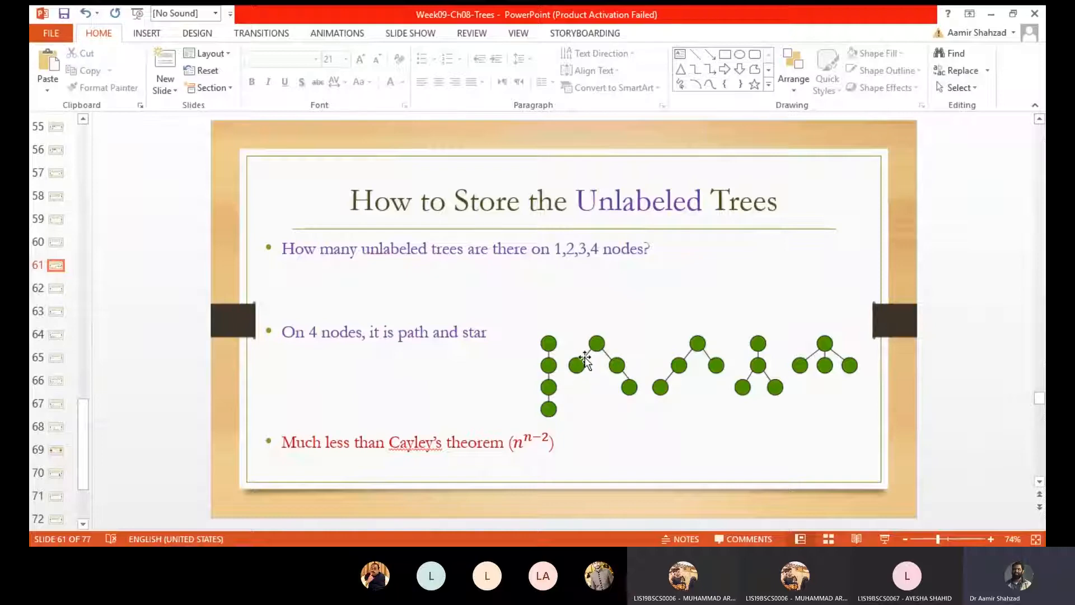
pyautogui.moveTo(710, 363)
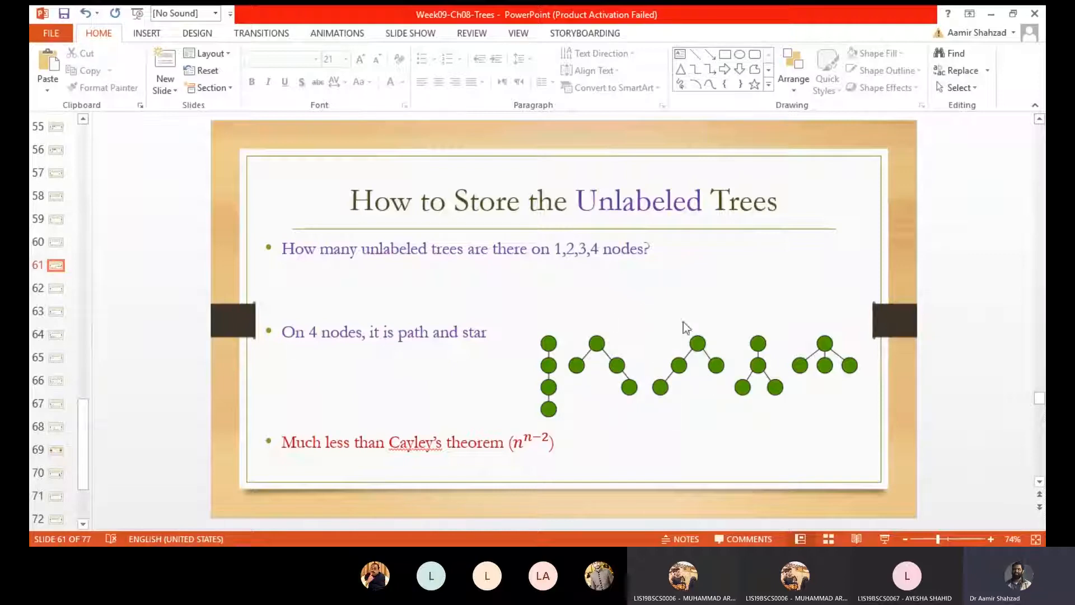
pyautogui.moveTo(683, 343)
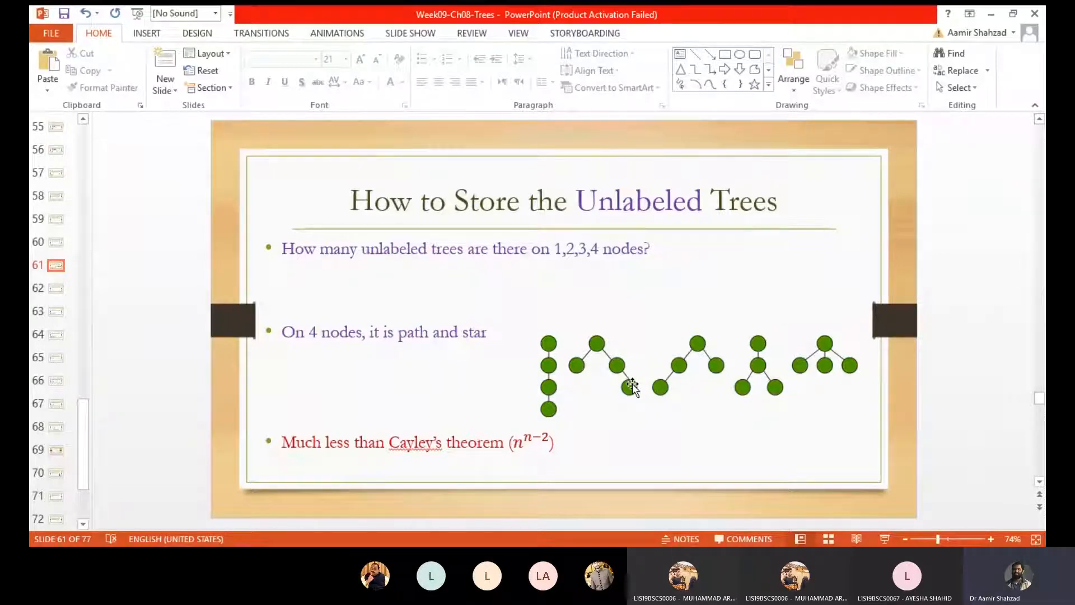
pyautogui.moveTo(598, 427)
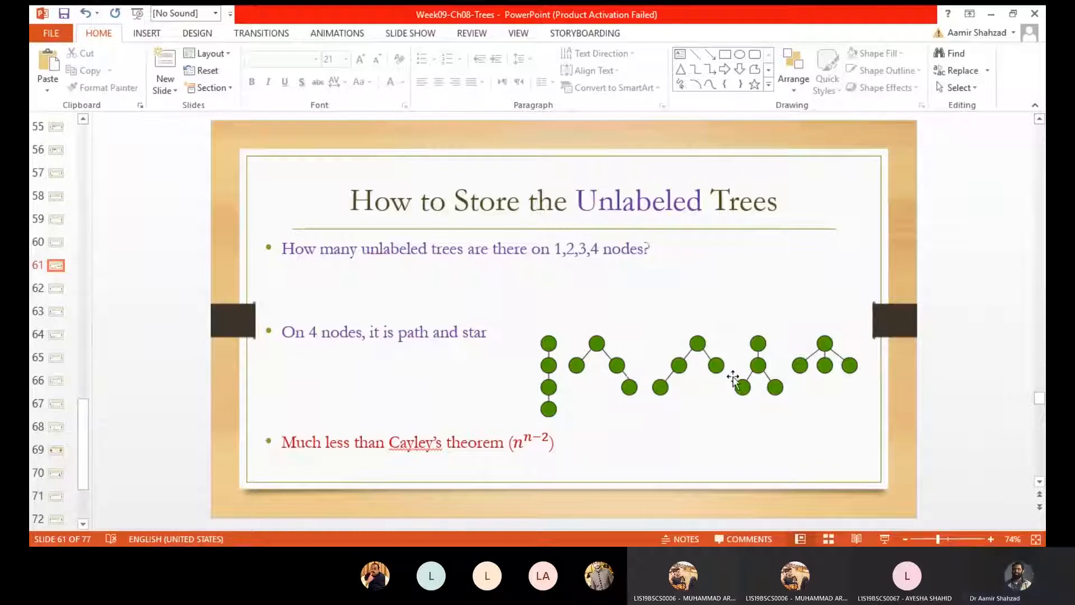
pyautogui.moveTo(762, 363)
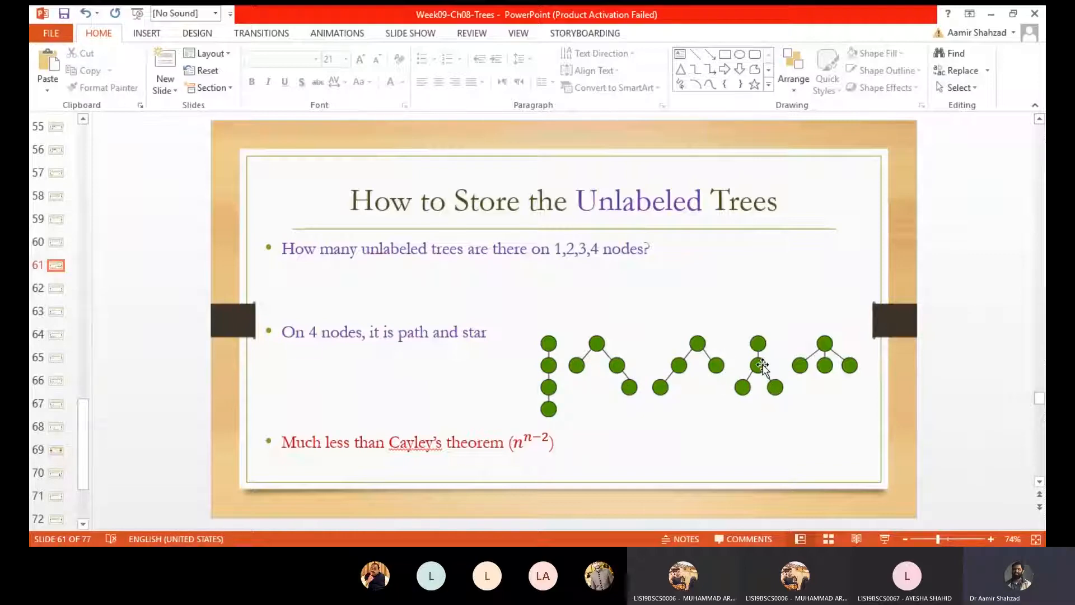
pyautogui.moveTo(753, 401)
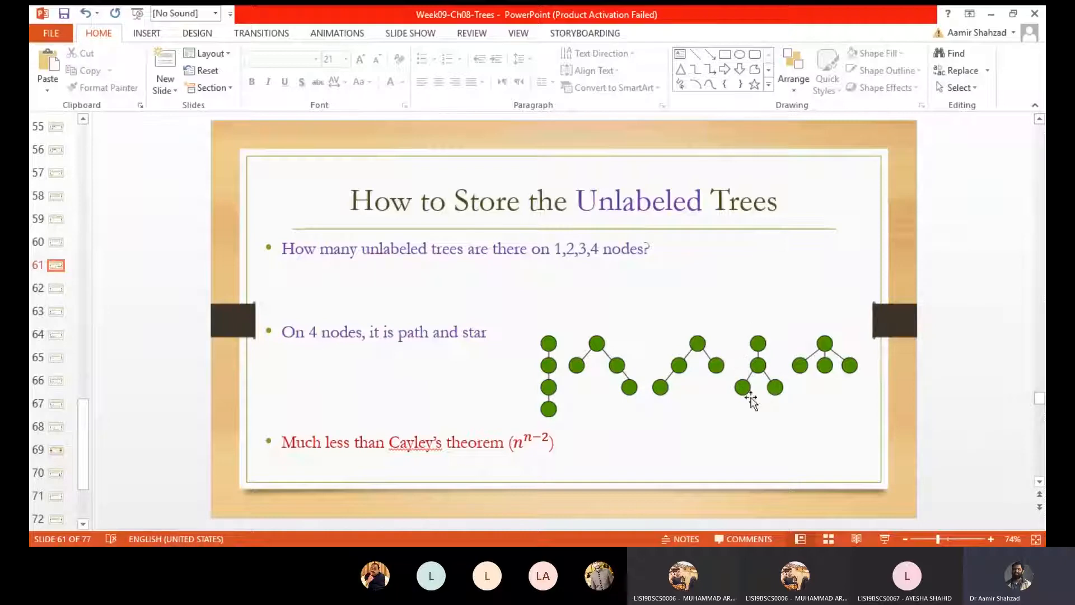
pyautogui.moveTo(860, 371)
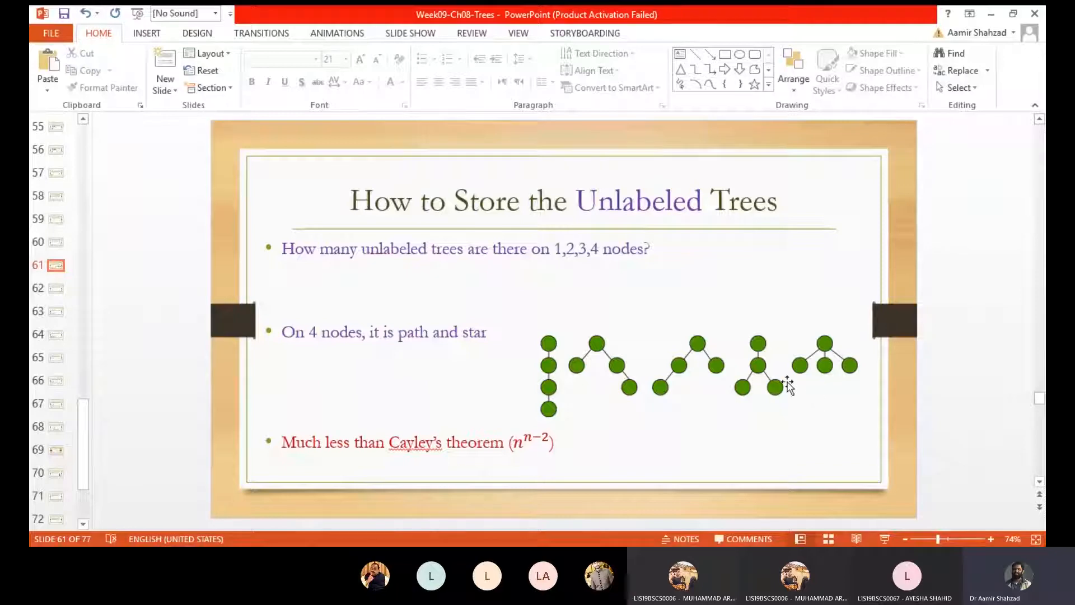
pyautogui.moveTo(782, 401)
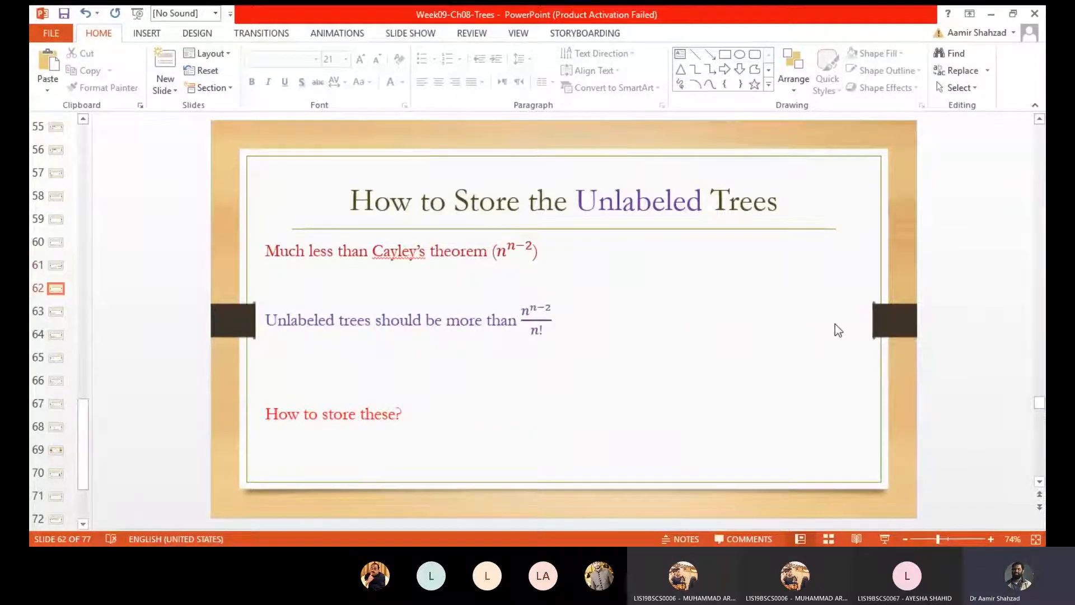
pyautogui.moveTo(597, 401)
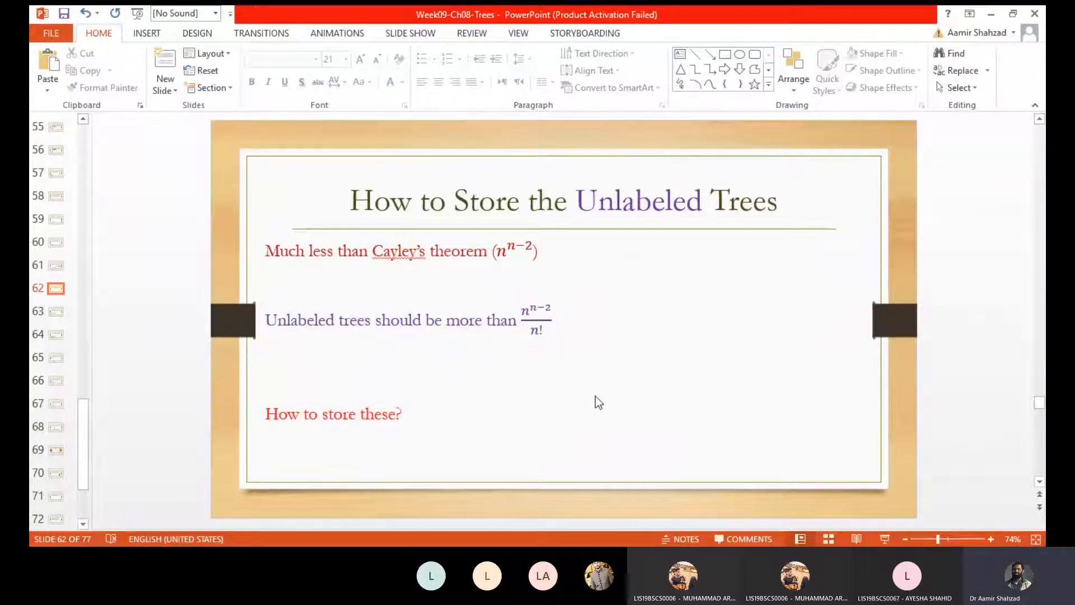
pyautogui.click(48, 311)
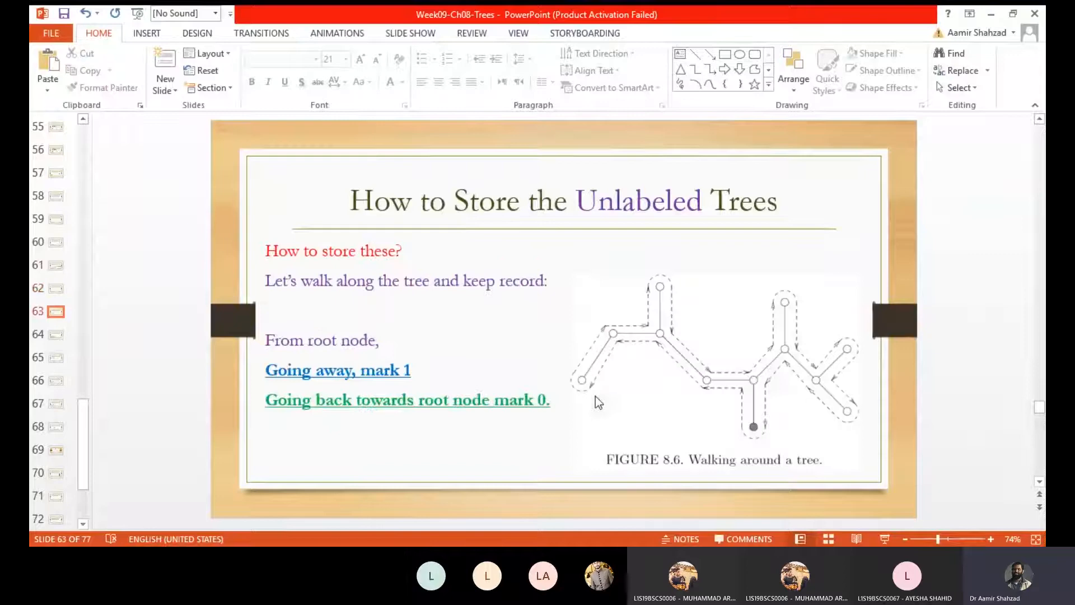
pyautogui.moveTo(685, 402)
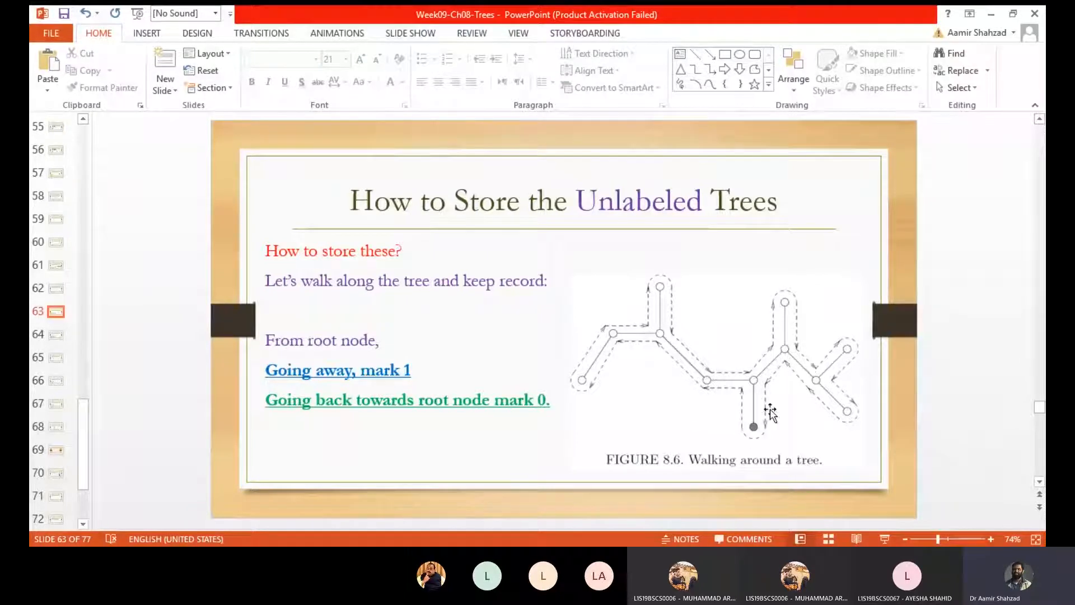
pyautogui.moveTo(739, 445)
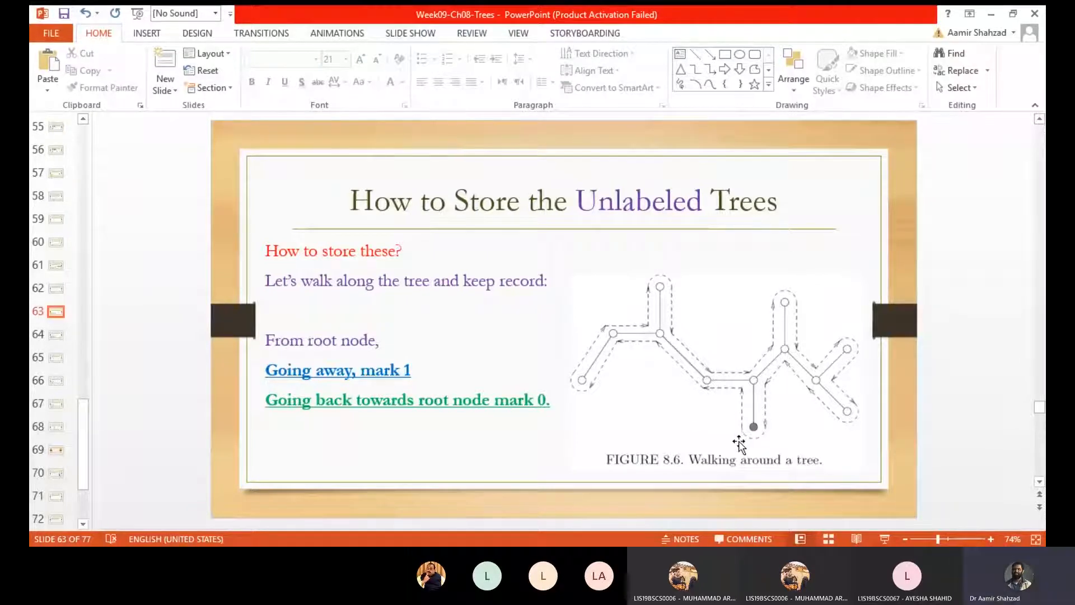
pyautogui.moveTo(769, 432)
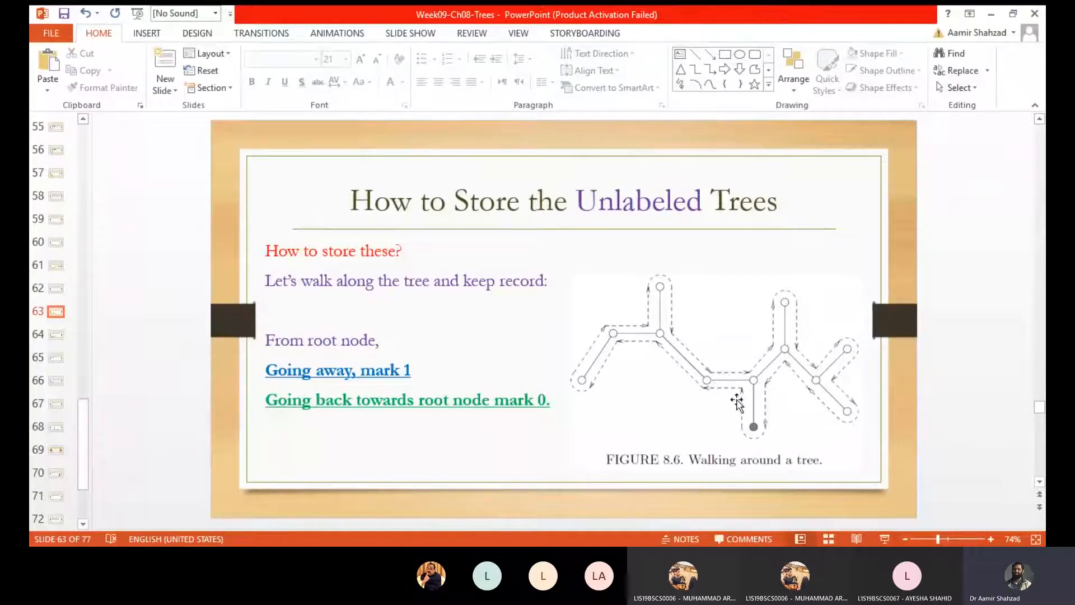
pyautogui.moveTo(630, 346)
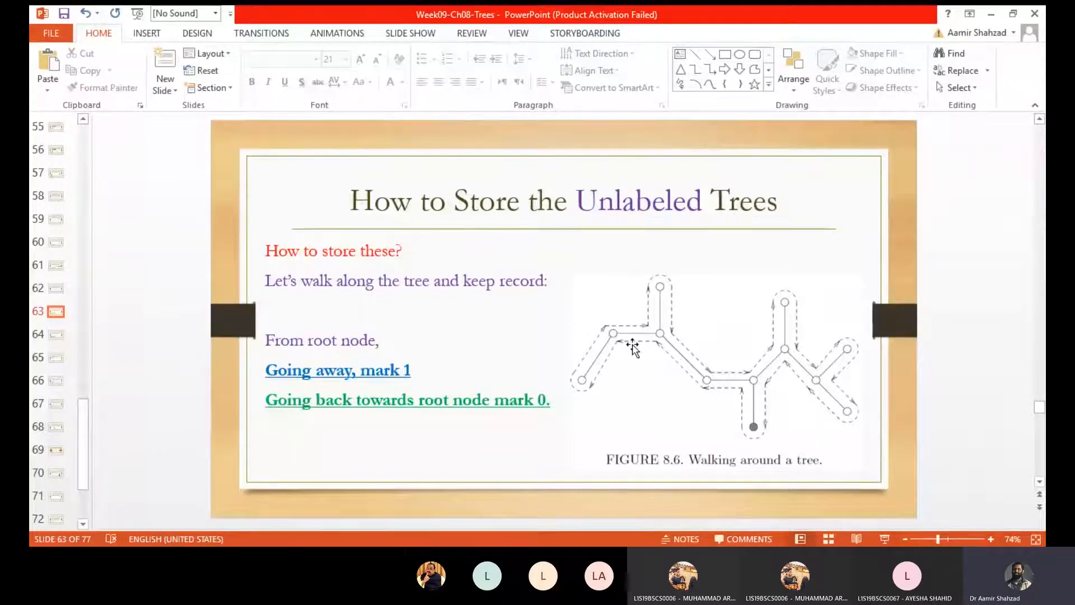
pyautogui.moveTo(585, 388)
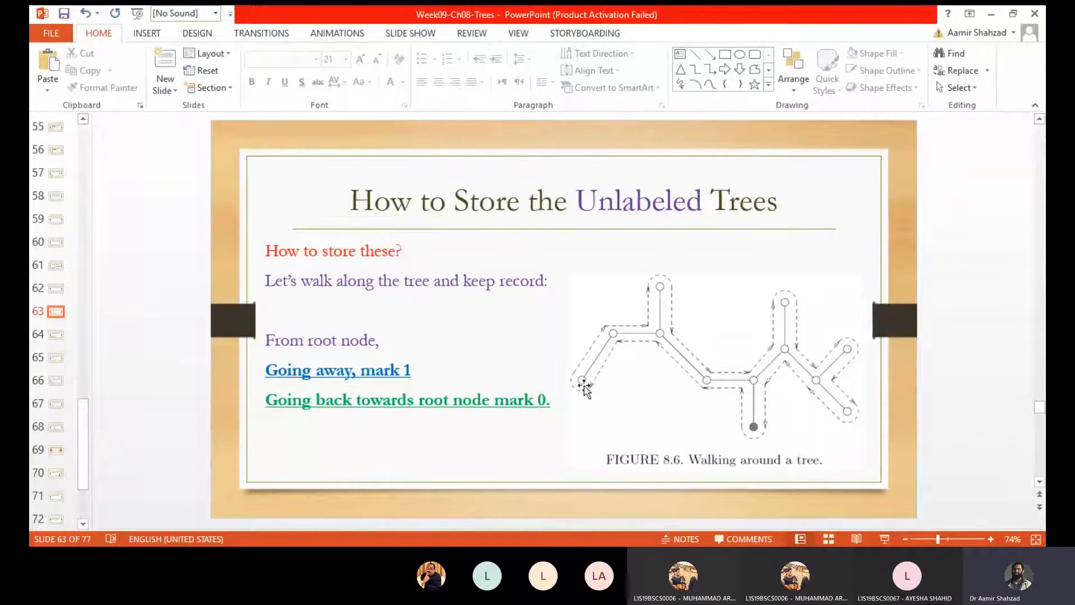
pyautogui.moveTo(669, 339)
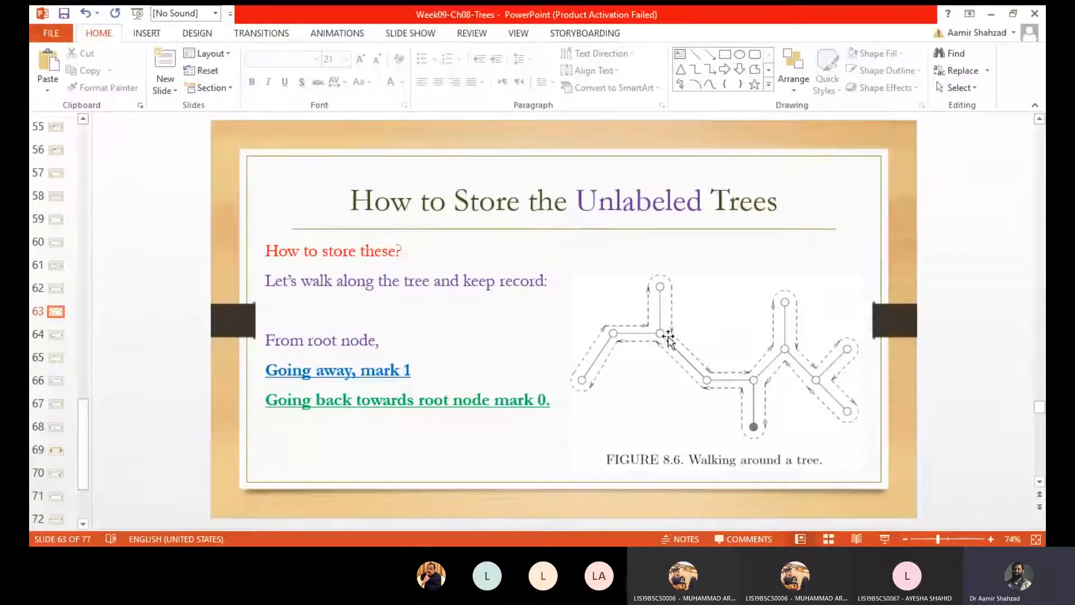
pyautogui.moveTo(765, 416)
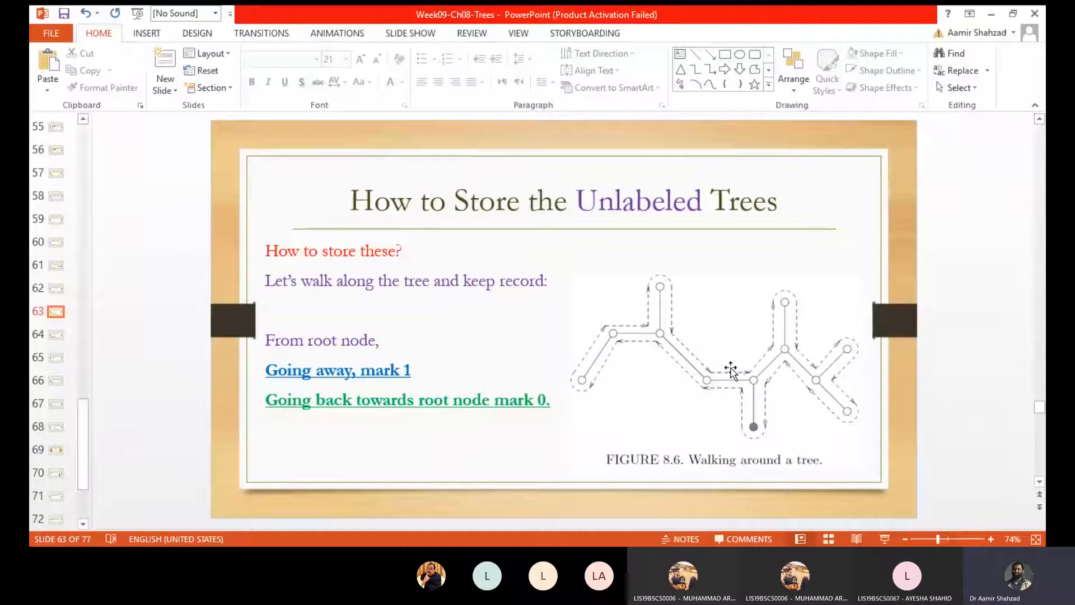
pyautogui.moveTo(729, 372)
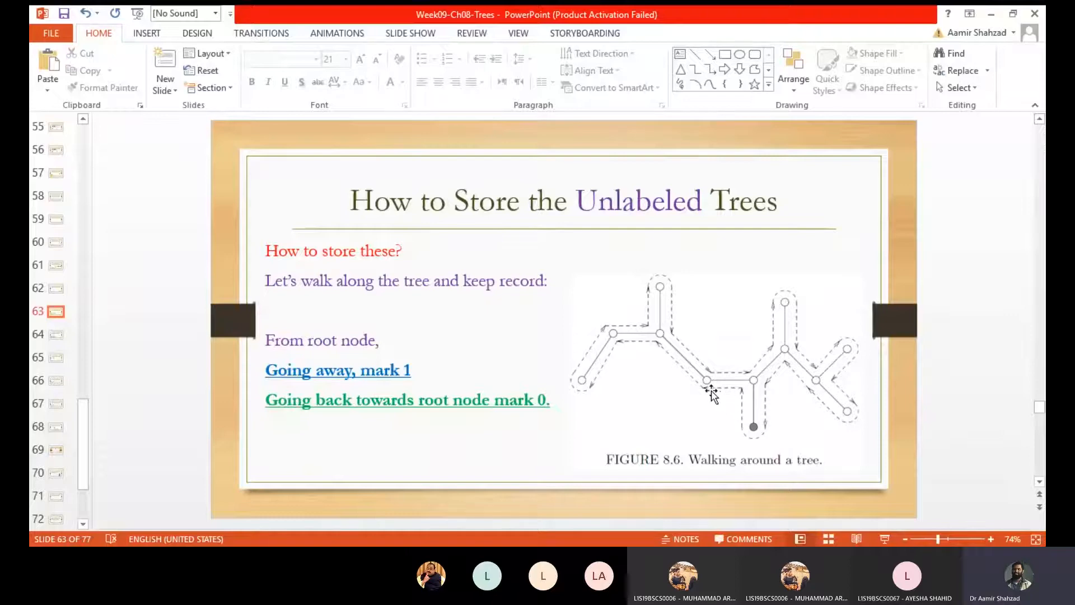
pyautogui.moveTo(689, 380)
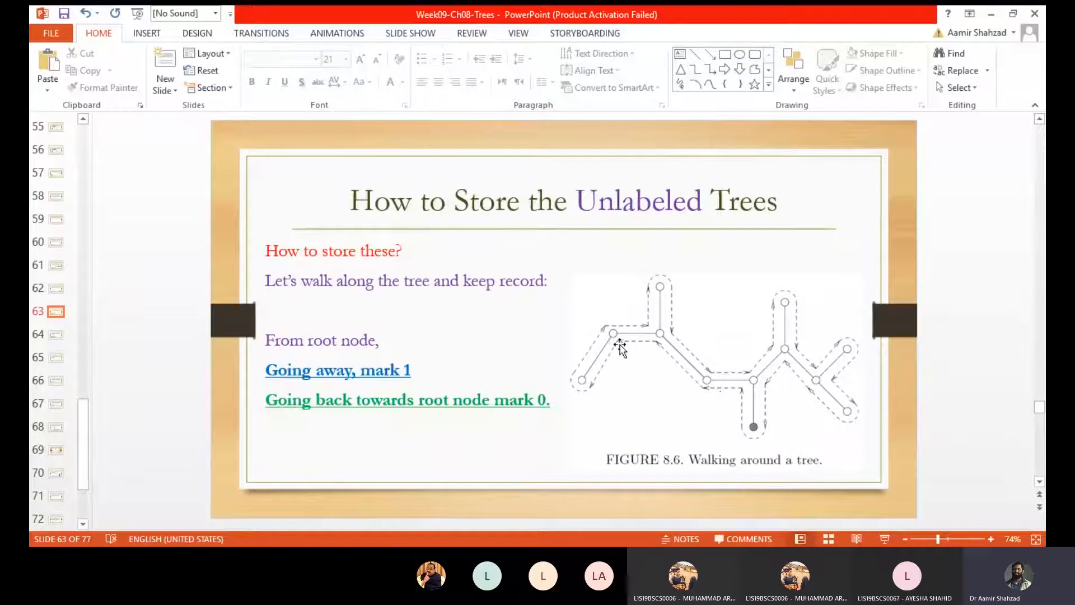
pyautogui.moveTo(583, 403)
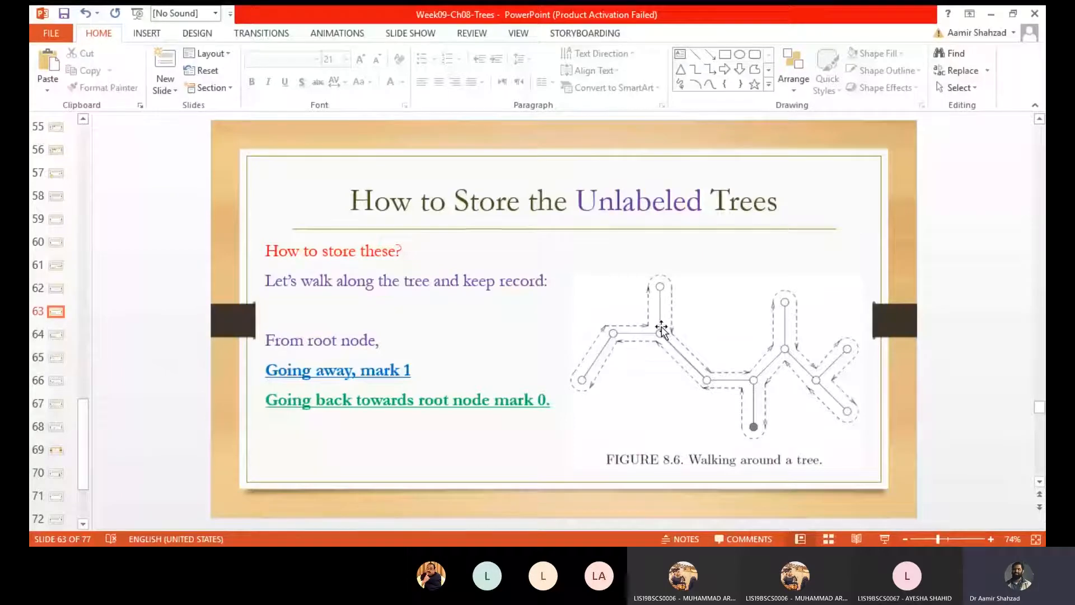
pyautogui.moveTo(713, 381)
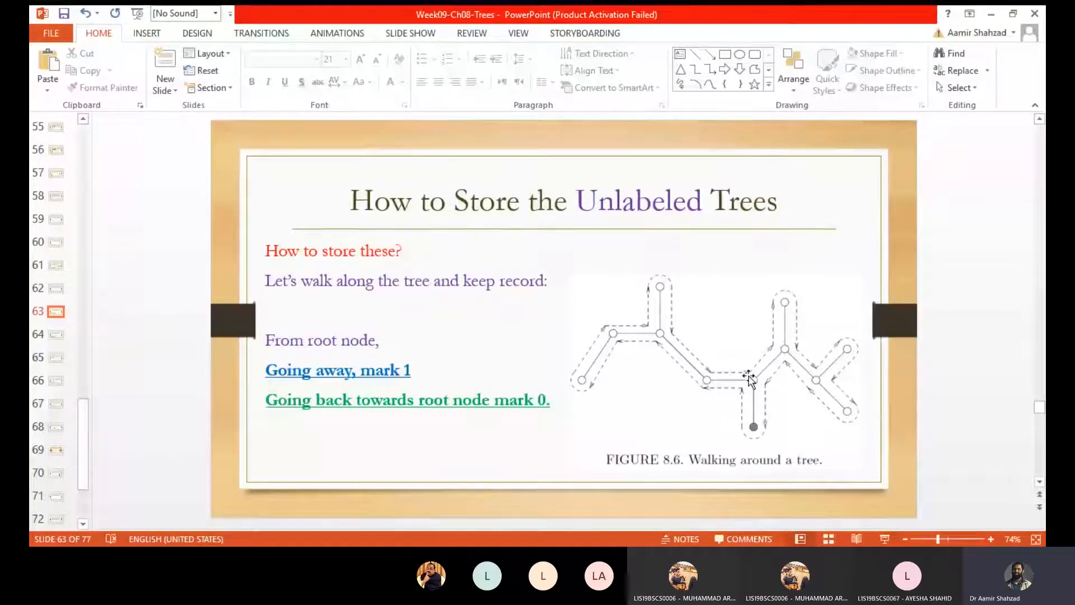
pyautogui.moveTo(784, 298)
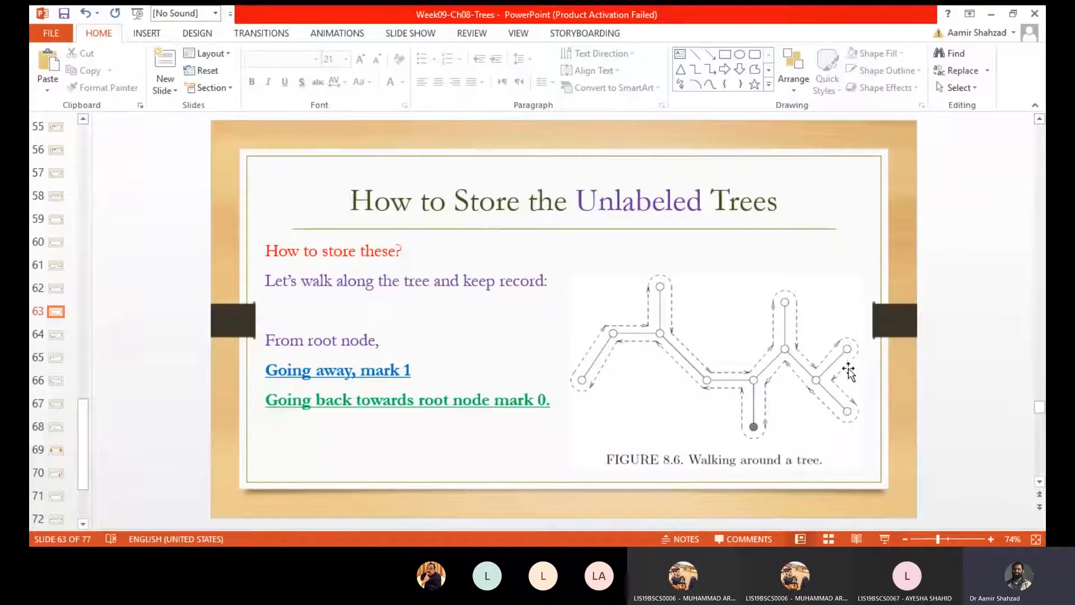
pyautogui.moveTo(832, 387)
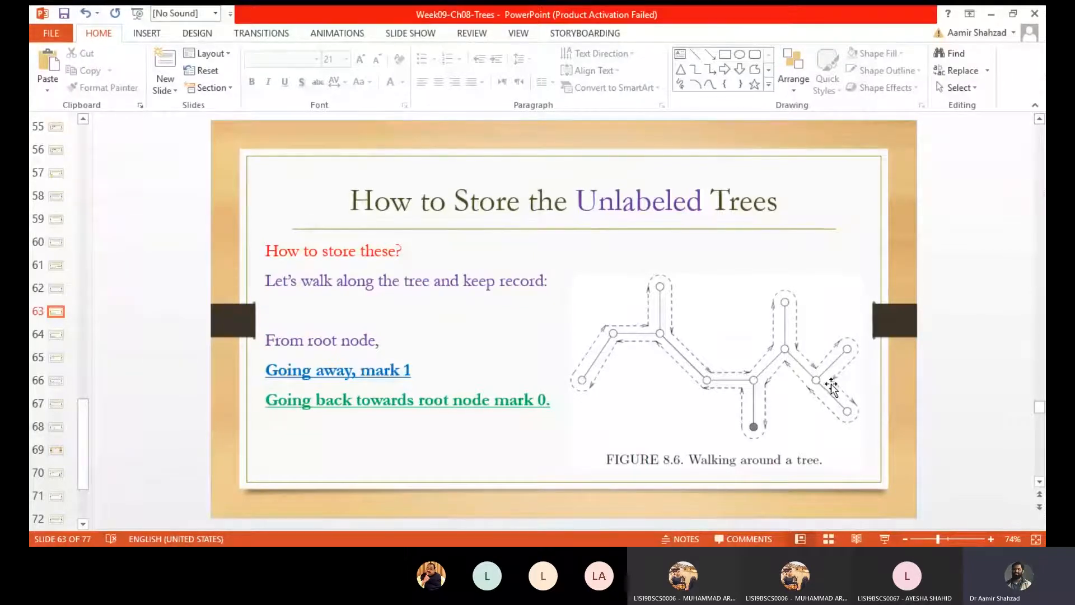
pyautogui.moveTo(845, 429)
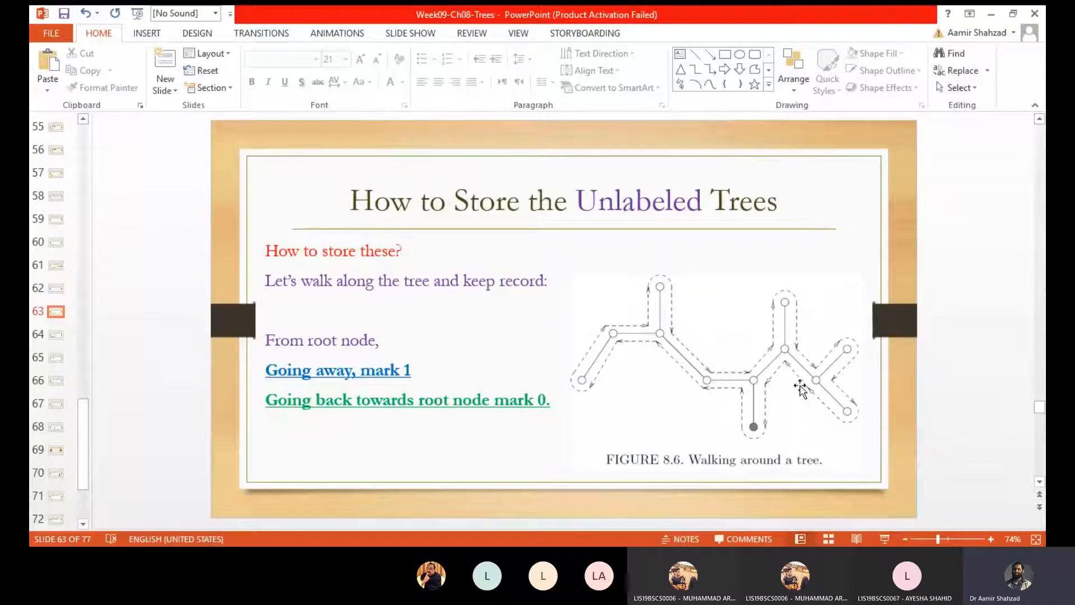
pyautogui.moveTo(773, 433)
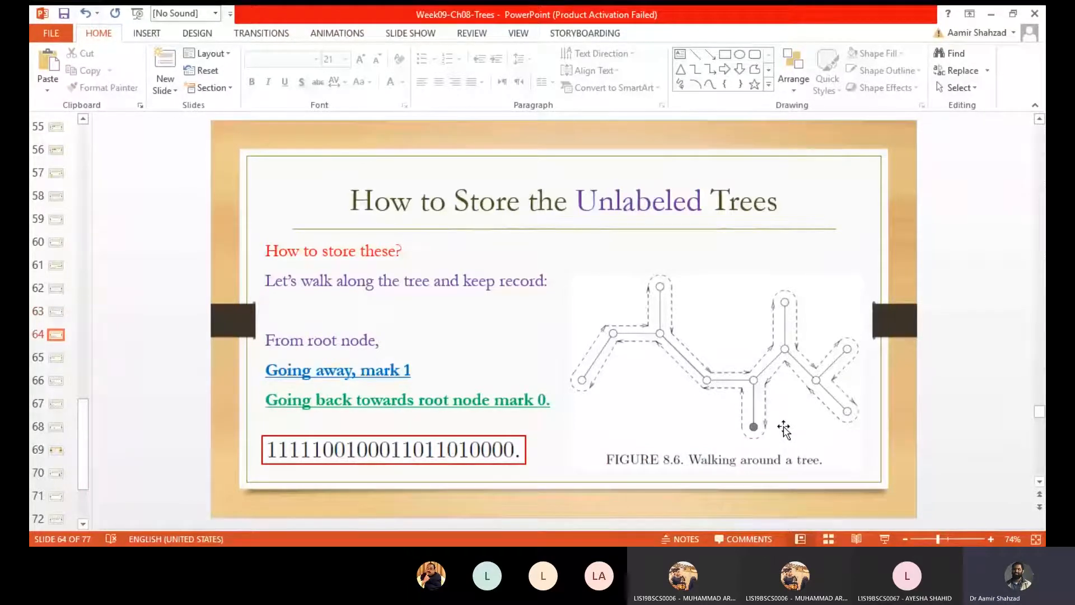
pyautogui.moveTo(504, 450)
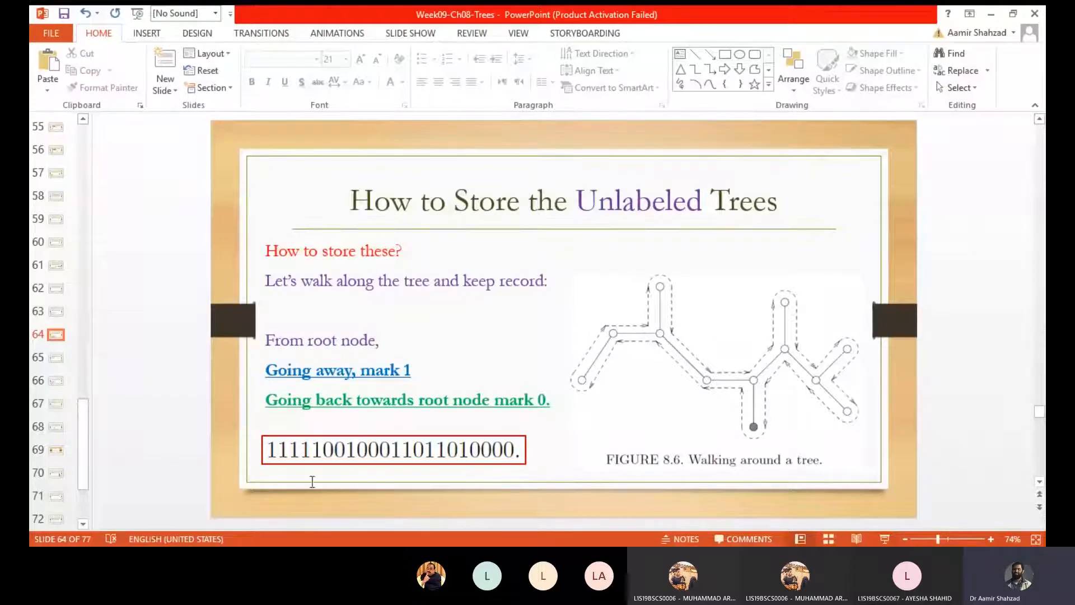
pyautogui.moveTo(369, 482)
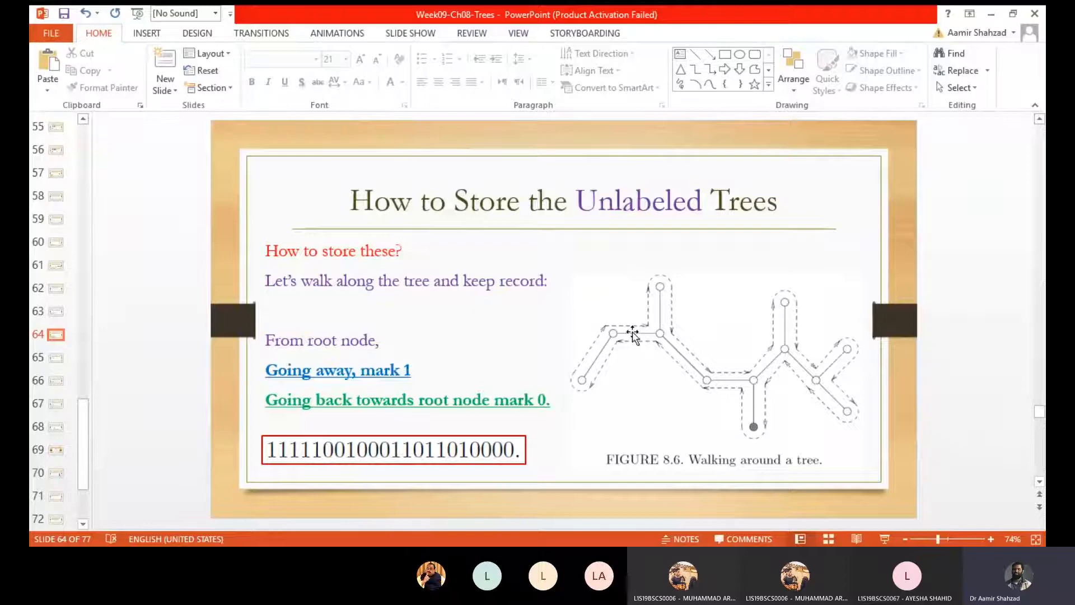
pyautogui.moveTo(649, 315)
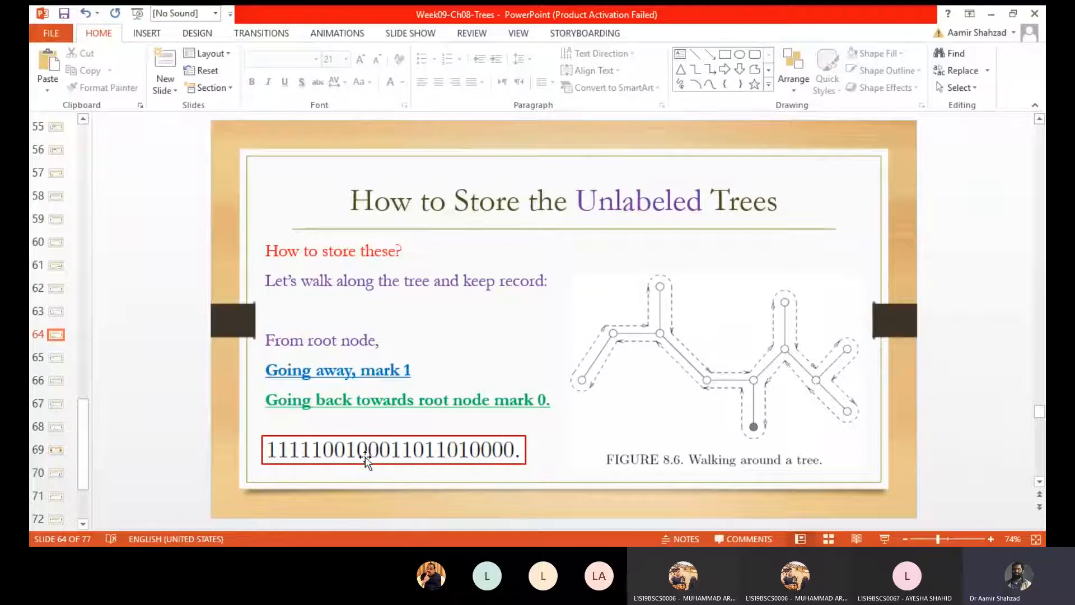
pyautogui.moveTo(672, 327)
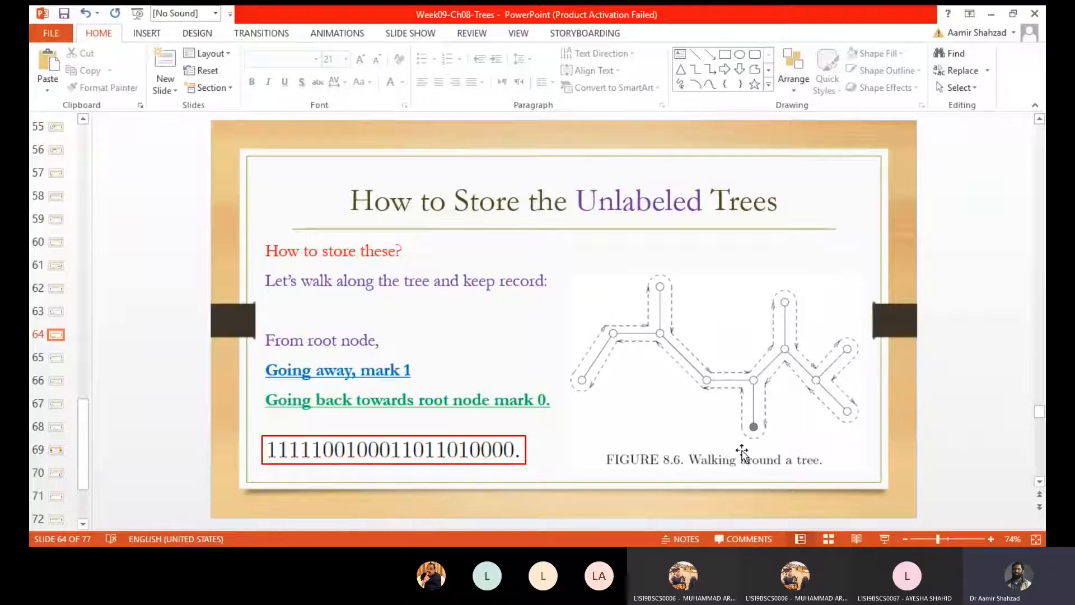
pyautogui.moveTo(398, 463)
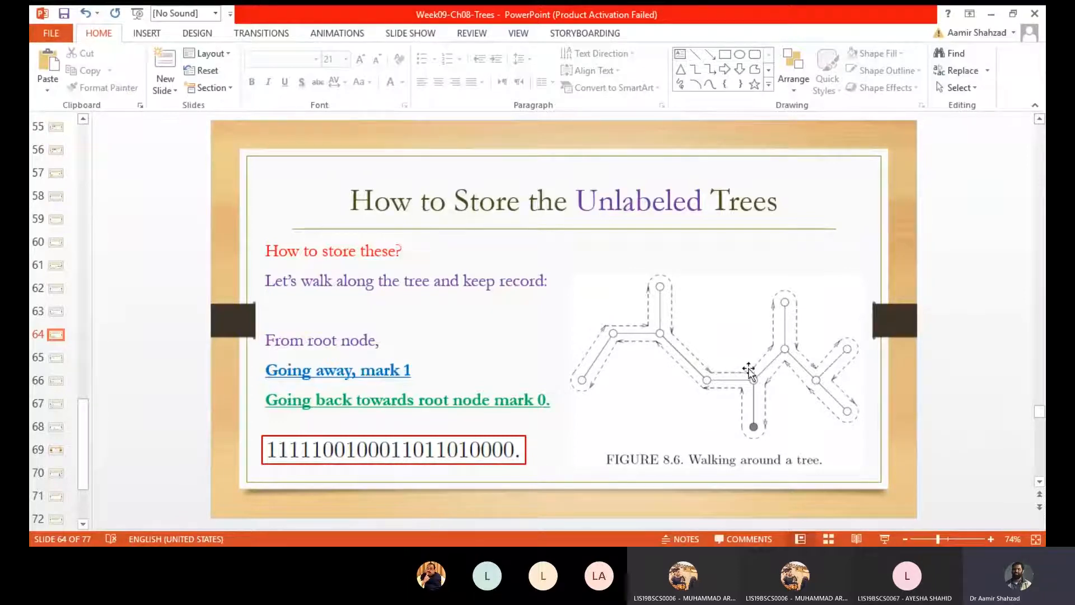
pyautogui.moveTo(784, 297)
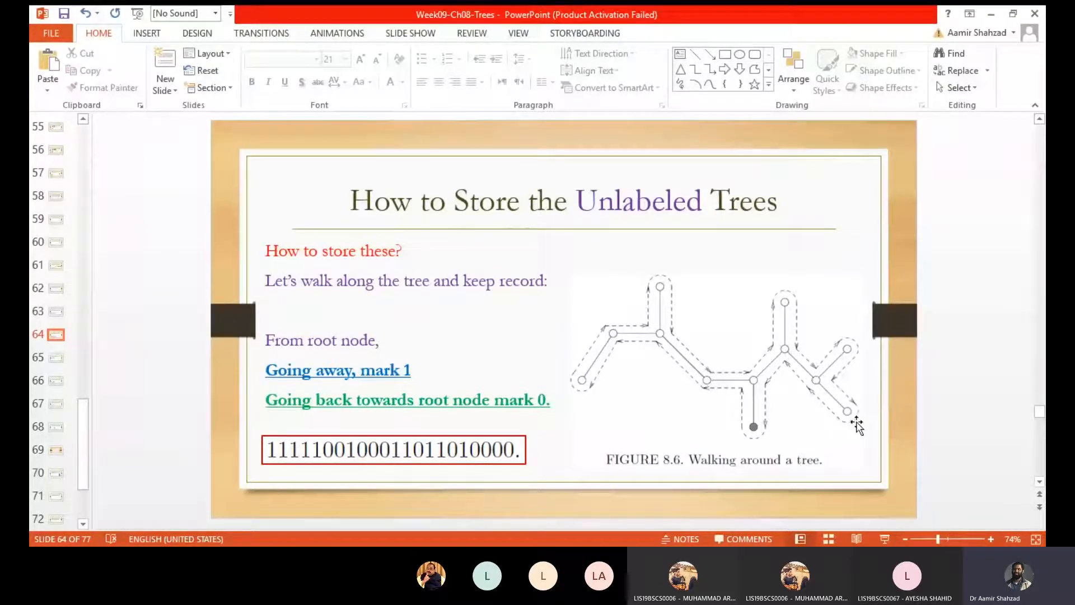
pyautogui.moveTo(776, 356)
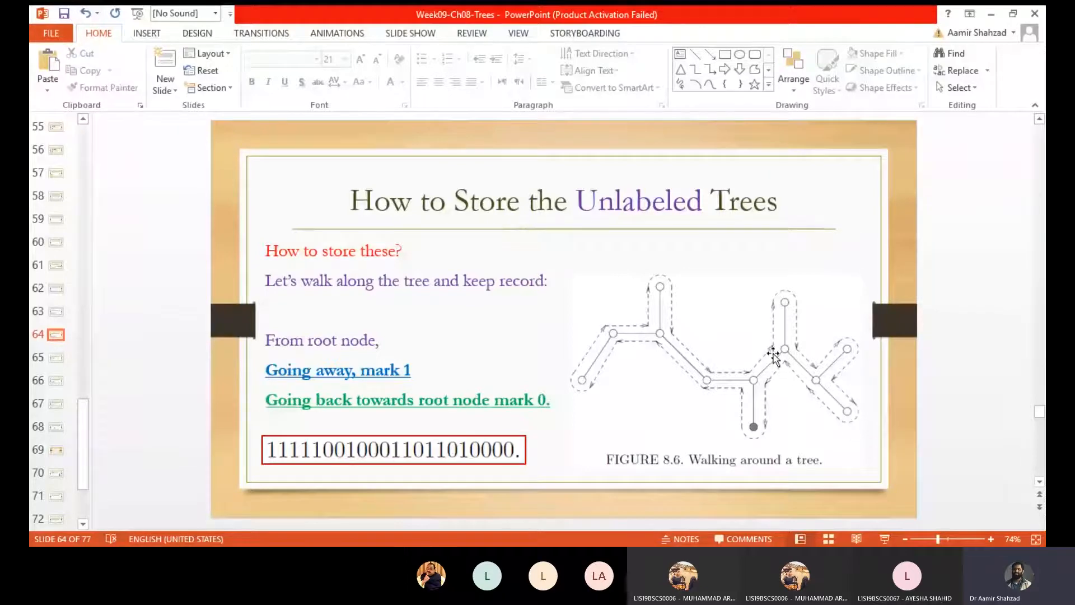
pyautogui.moveTo(754, 439)
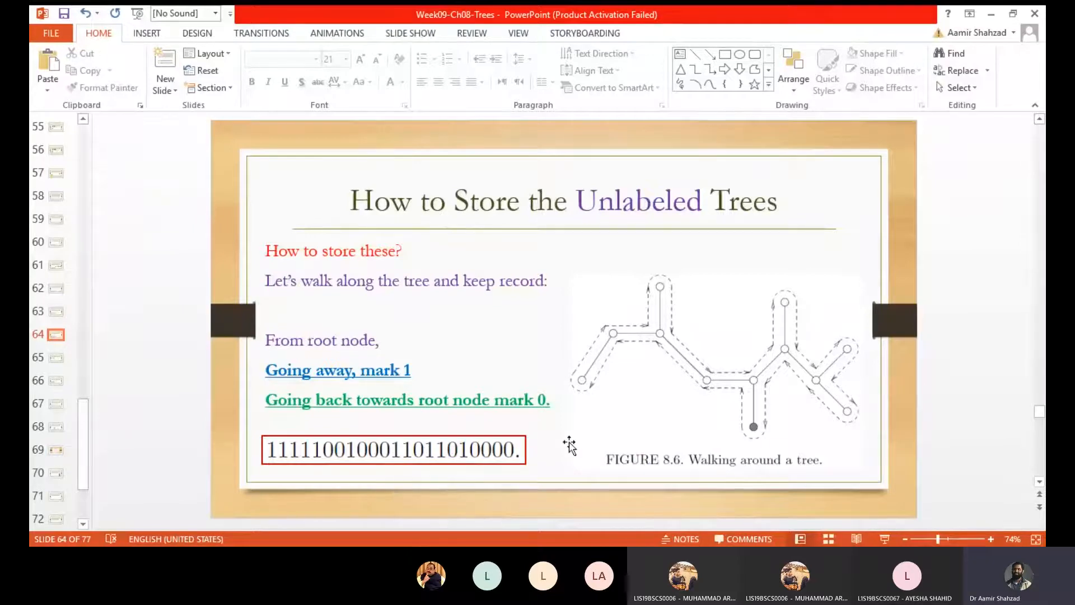
pyautogui.moveTo(762, 377)
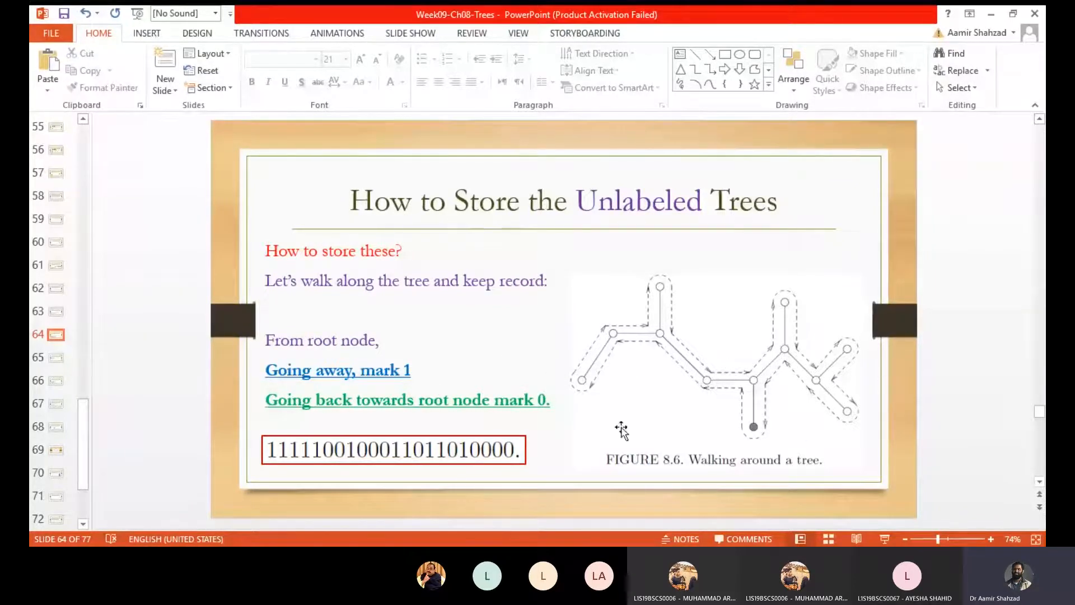
pyautogui.moveTo(610, 333)
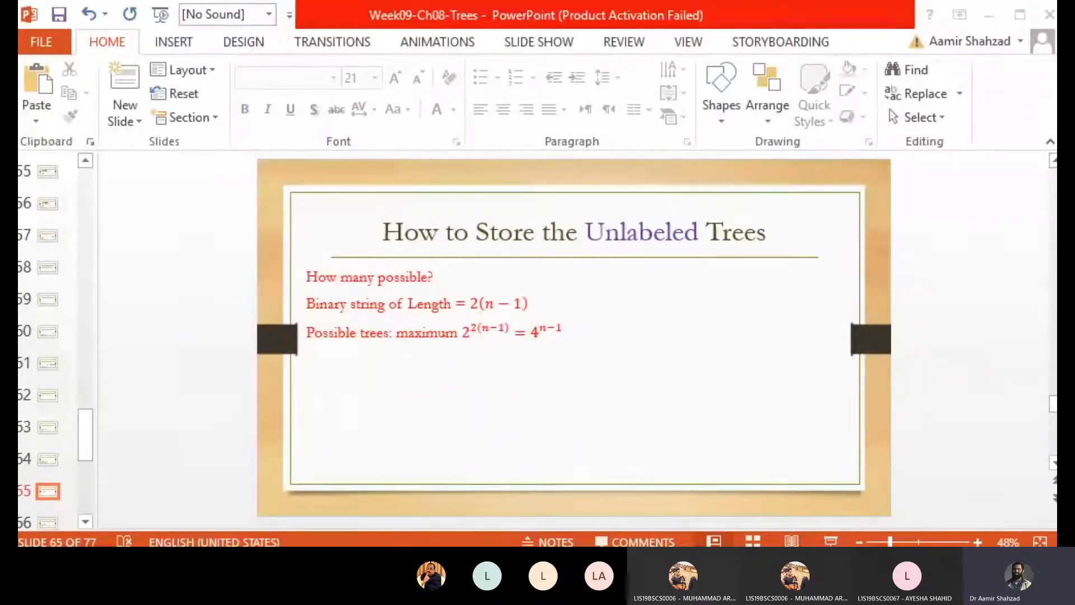
pyautogui.moveTo(935, 494)
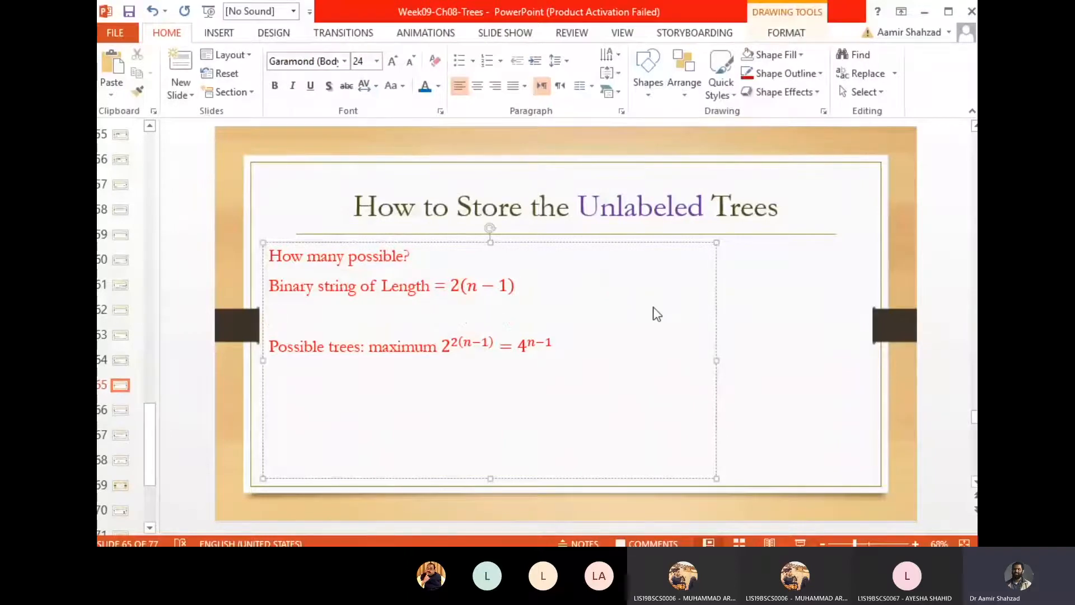
# Write the new line 'Possible bit strings =' ready for an equation after it
pyautogui.write('Poss')
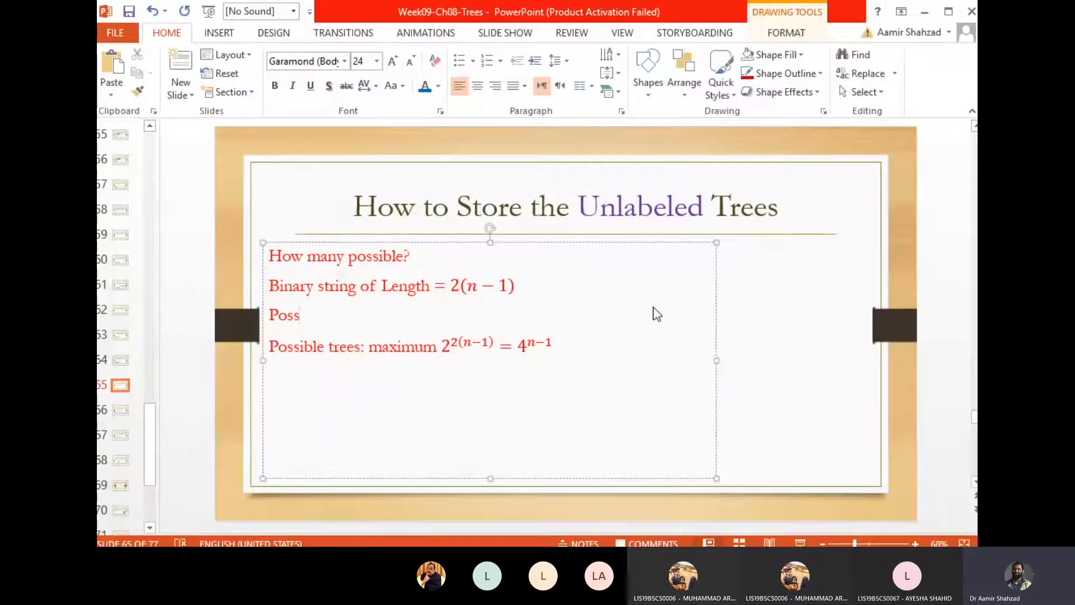
pyautogui.write('ible')
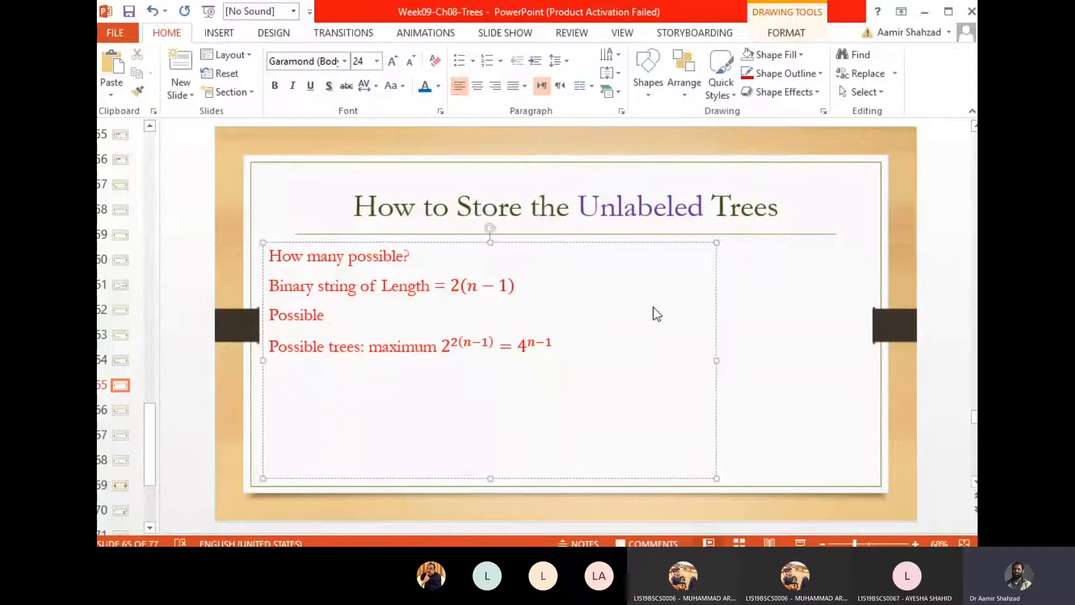
pyautogui.write('bit str')
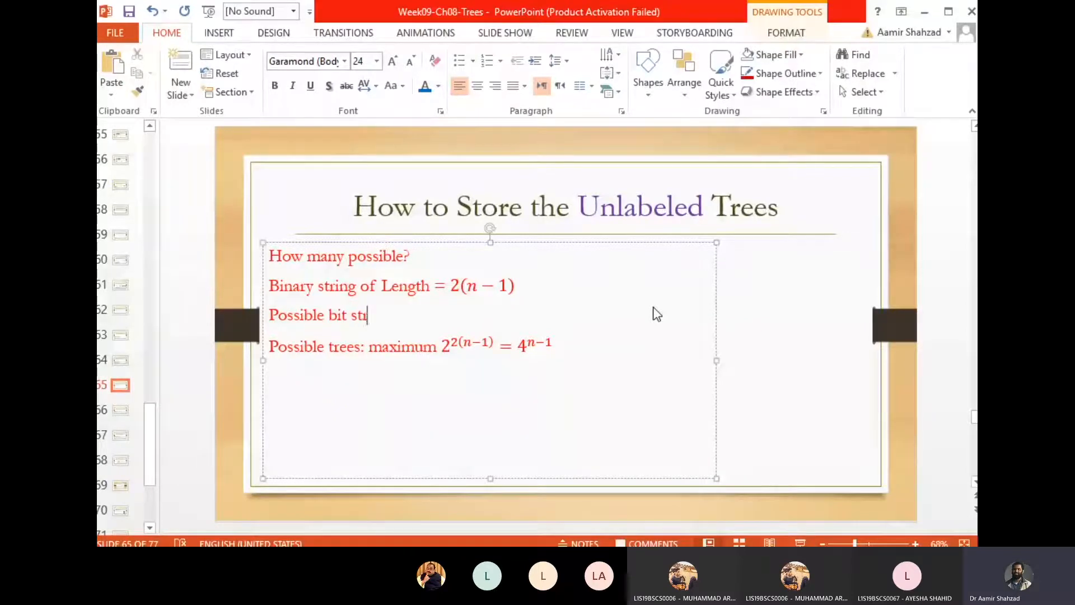
pyautogui.write('ings')
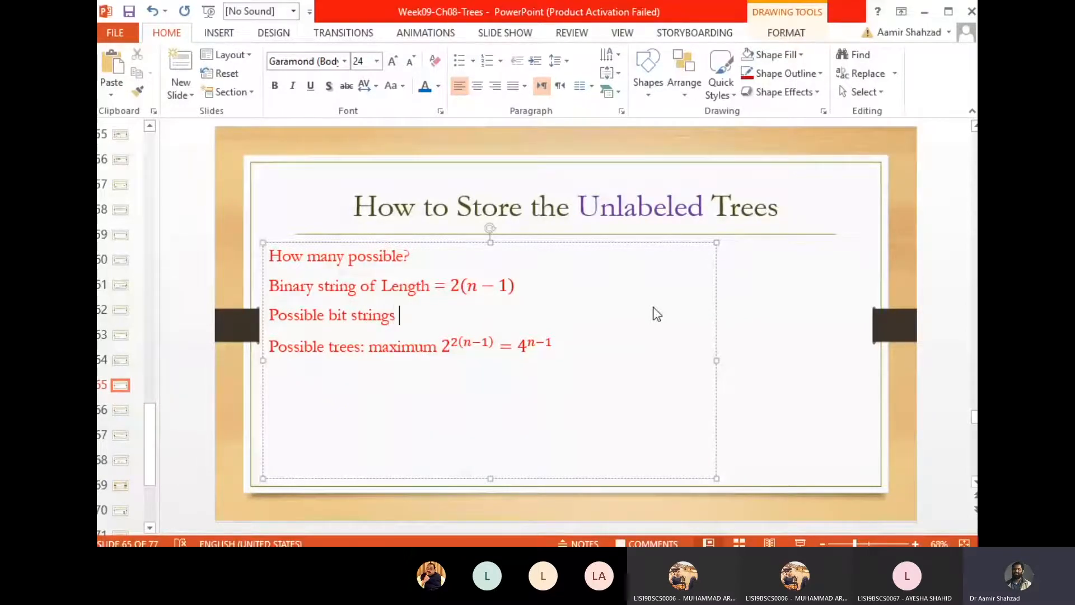
pyautogui.write('=')
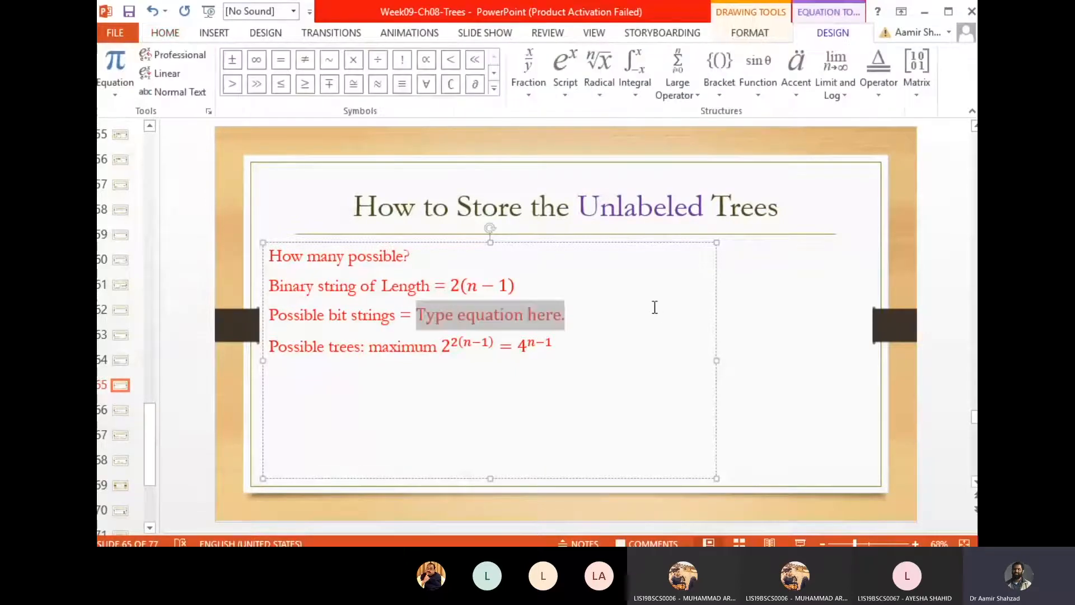
# Enter the equation 2^(2(n−1)) as the count of possible bit strings
pyautogui.write('2')
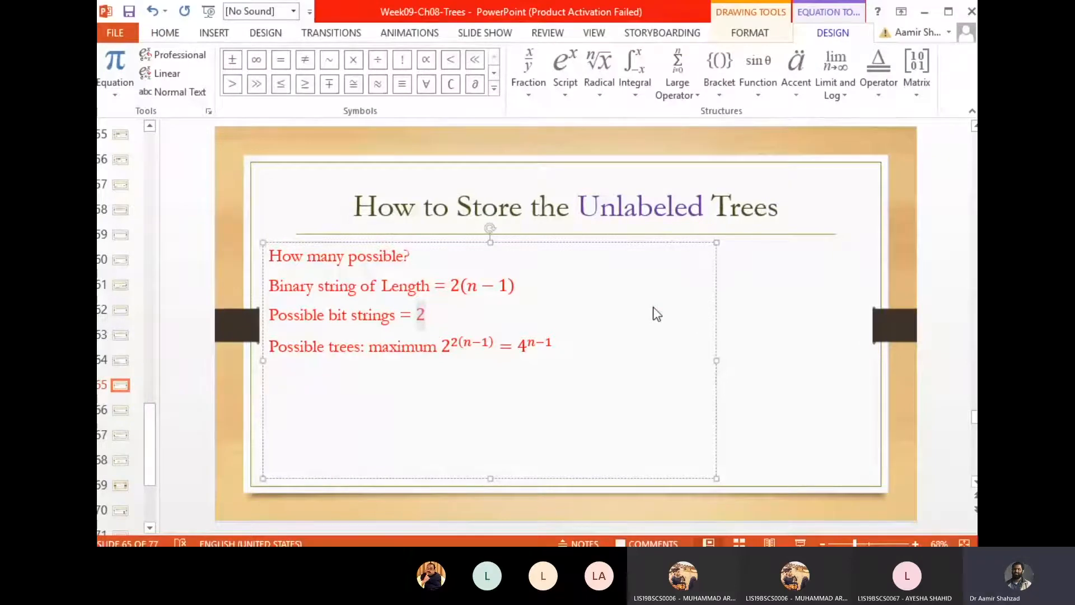
pyautogui.write('^')
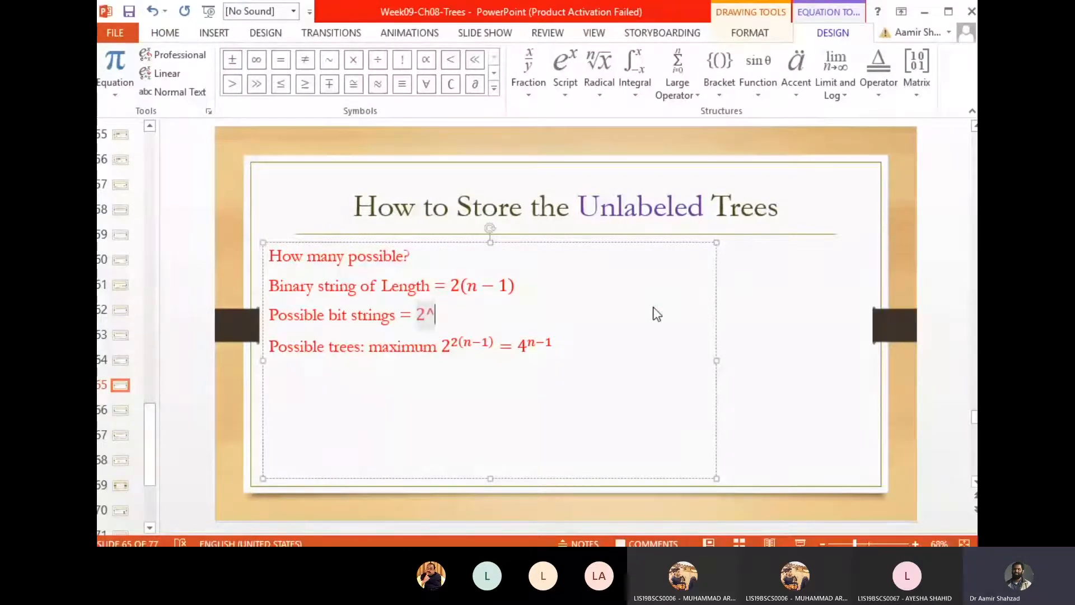
pyautogui.write('2()')
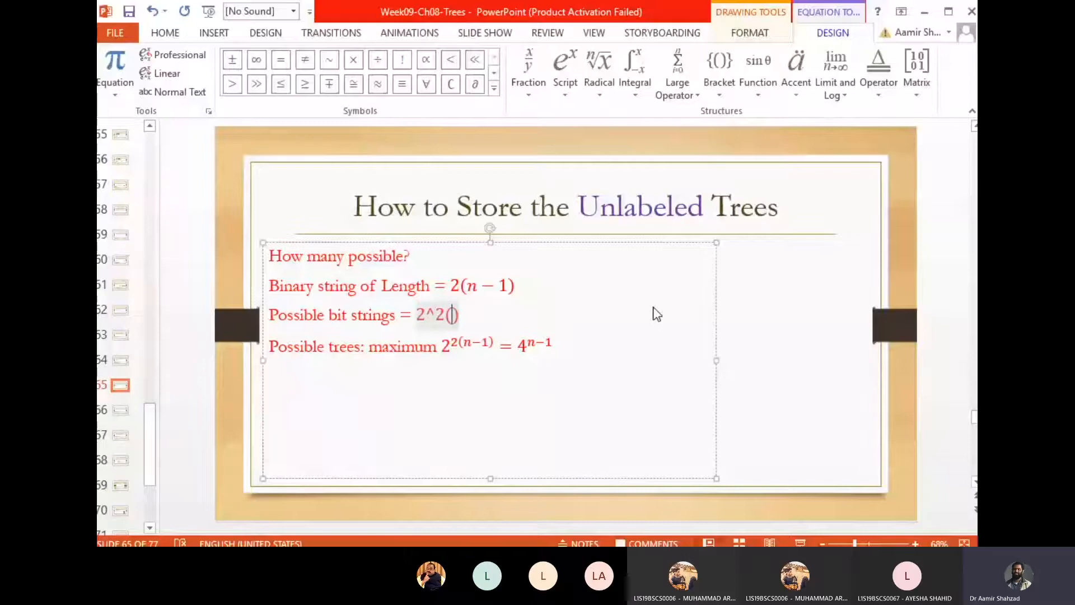
pyautogui.write('n−1')
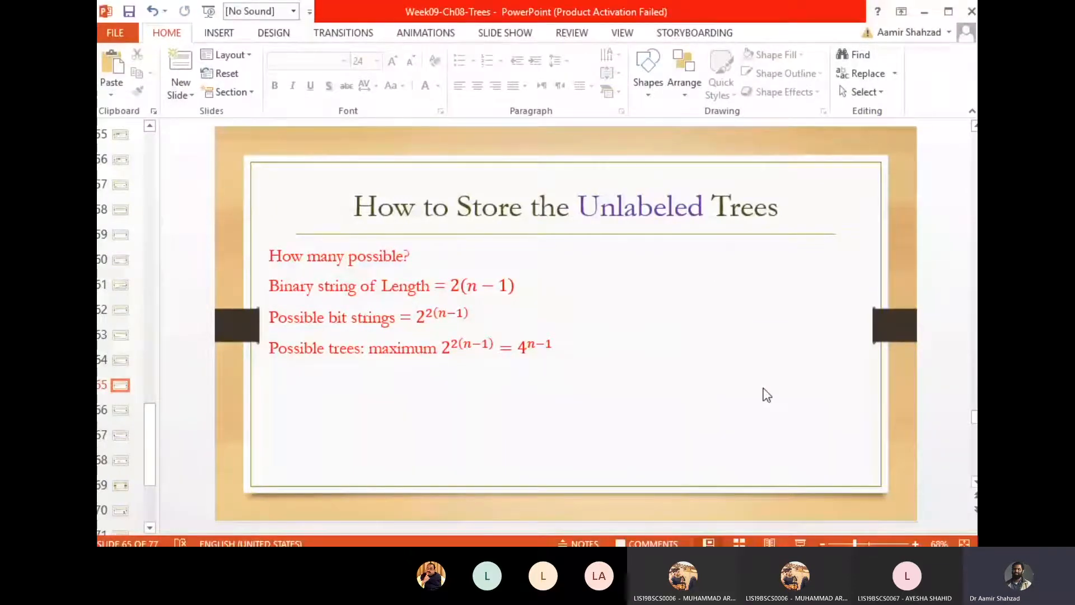
pyautogui.moveTo(653, 443)
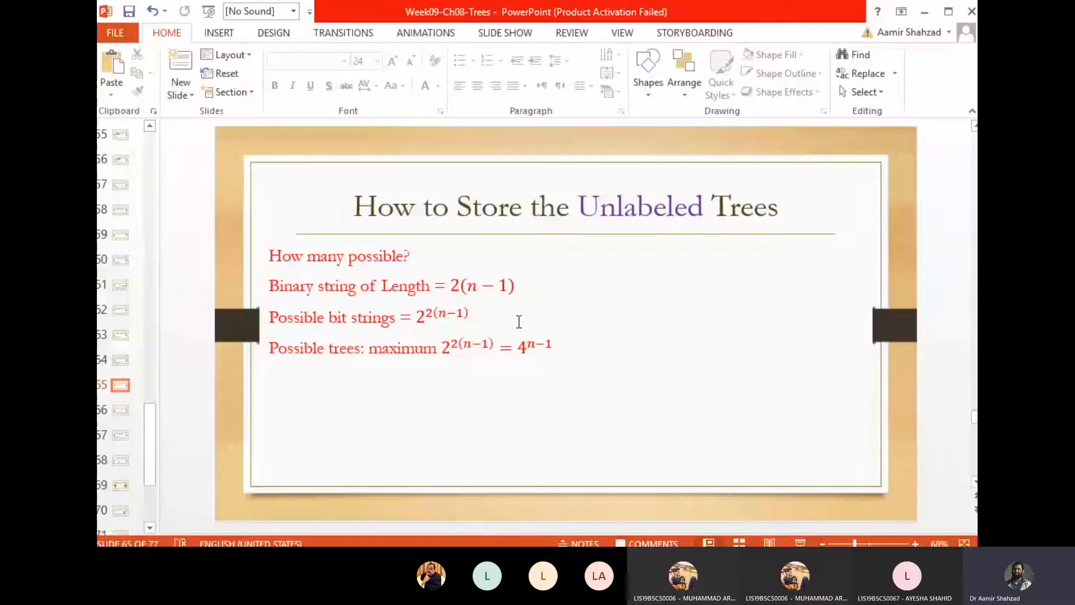
pyautogui.click(478, 317)
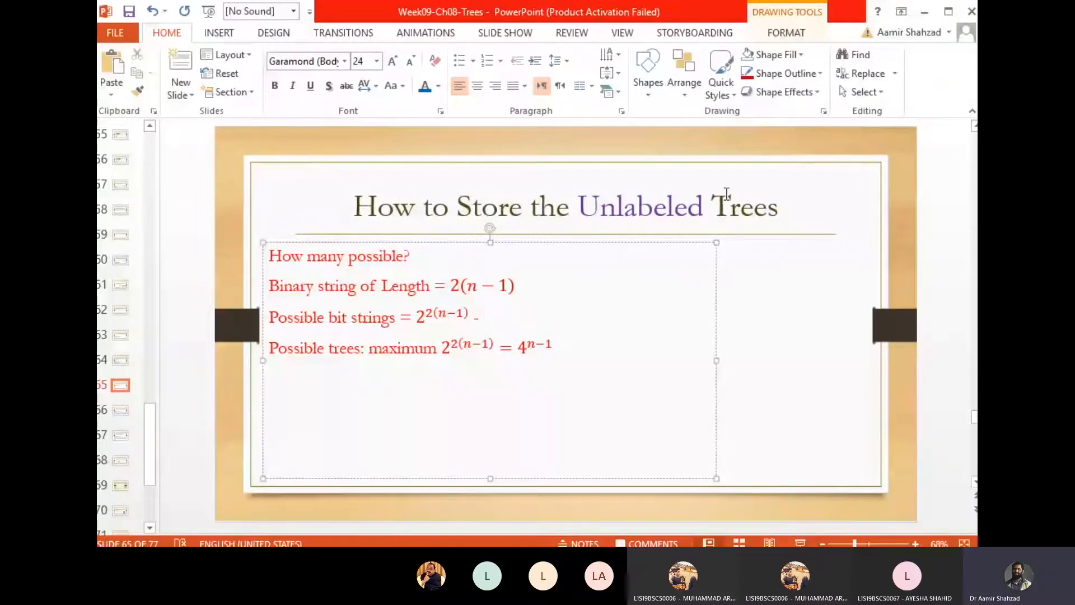
# Write the blue note 'But we must have equal number of 1s and 0s' after the count
pyautogui.write('But we')
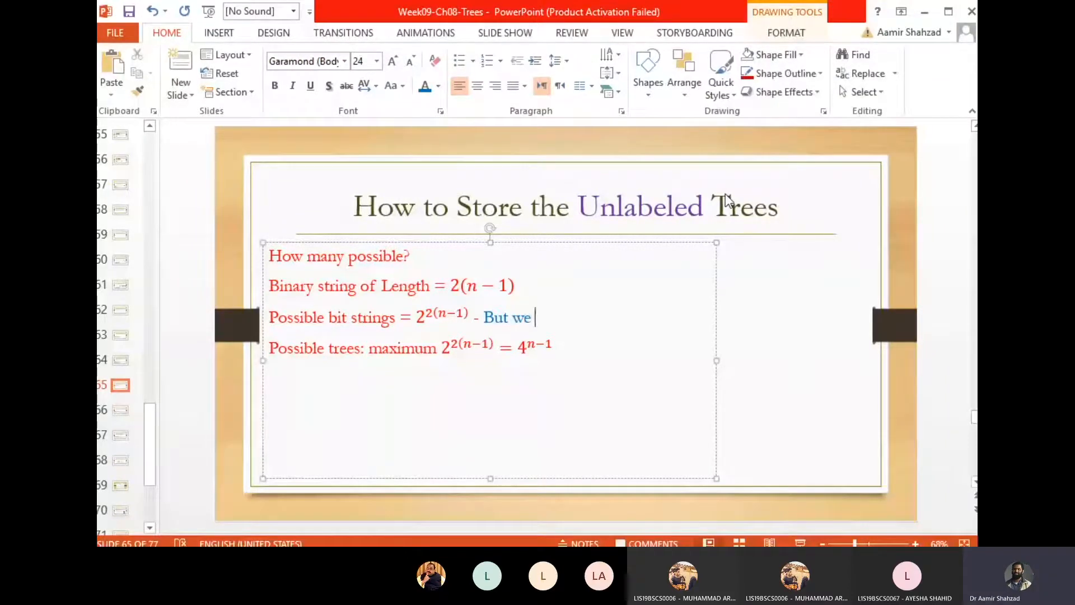
pyautogui.write('must have')
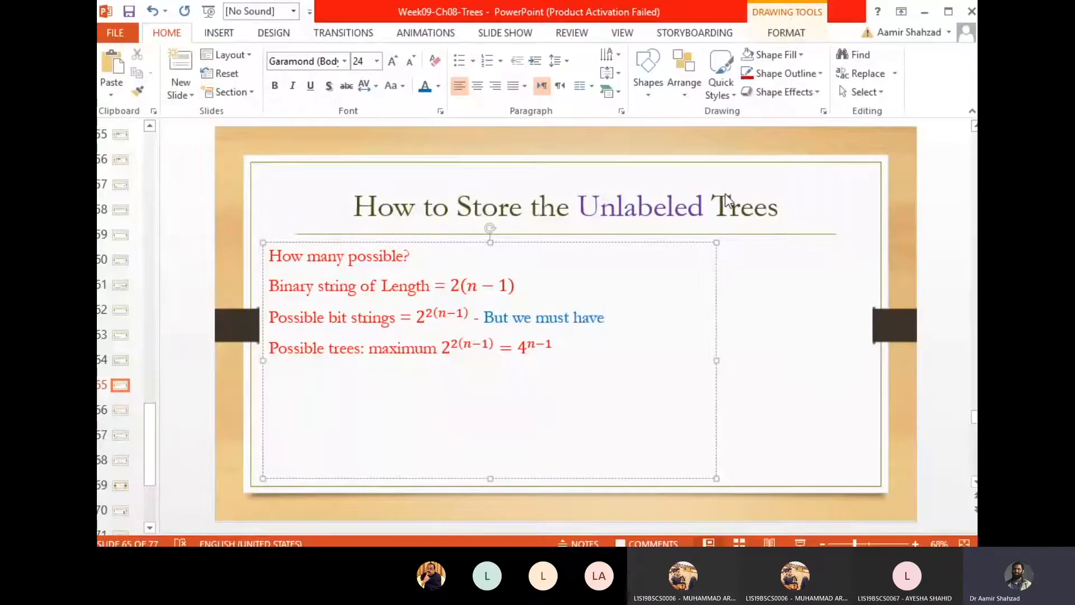
pyautogui.write('equal number of 1s and')
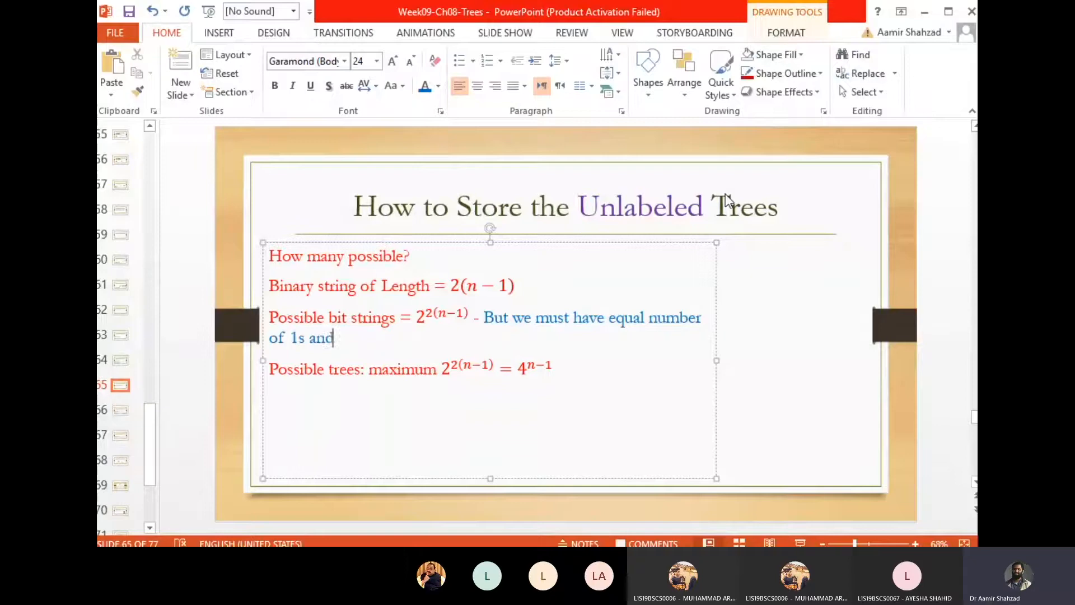
pyautogui.write('0')
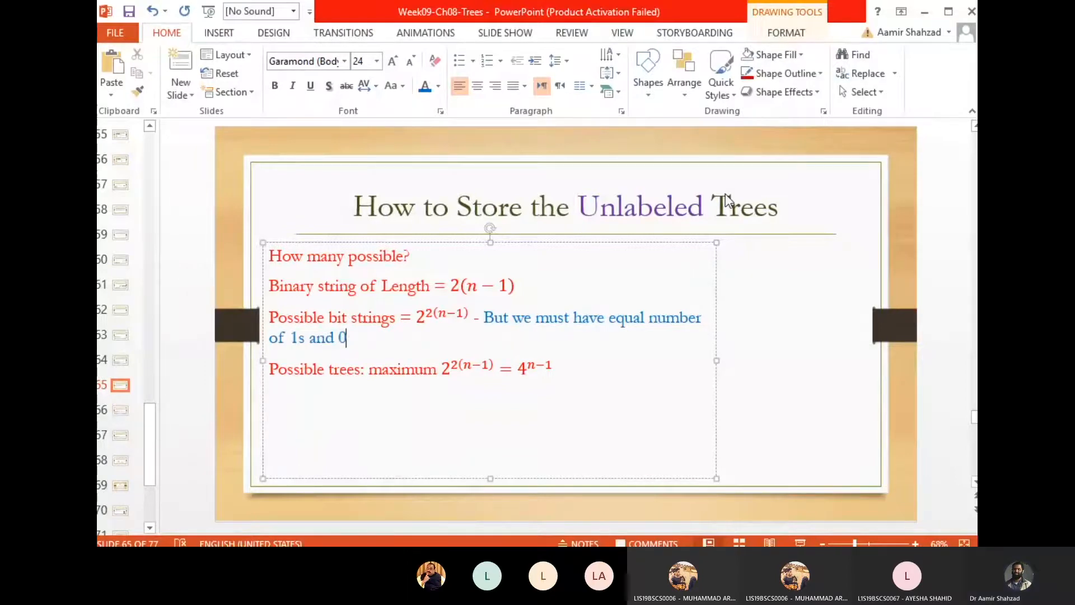
pyautogui.write('s')
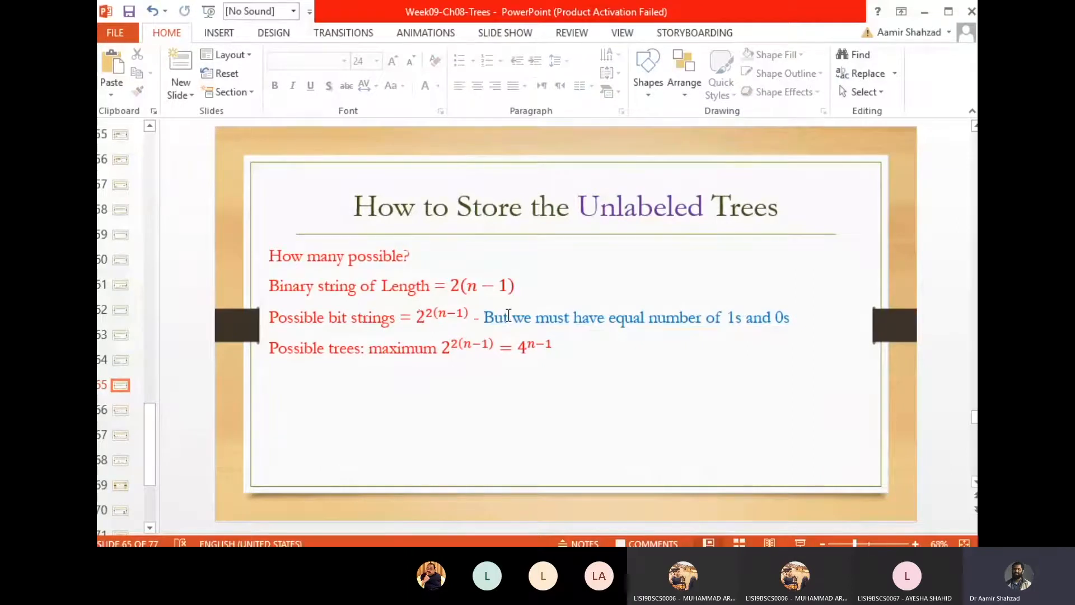
pyautogui.moveTo(553, 359)
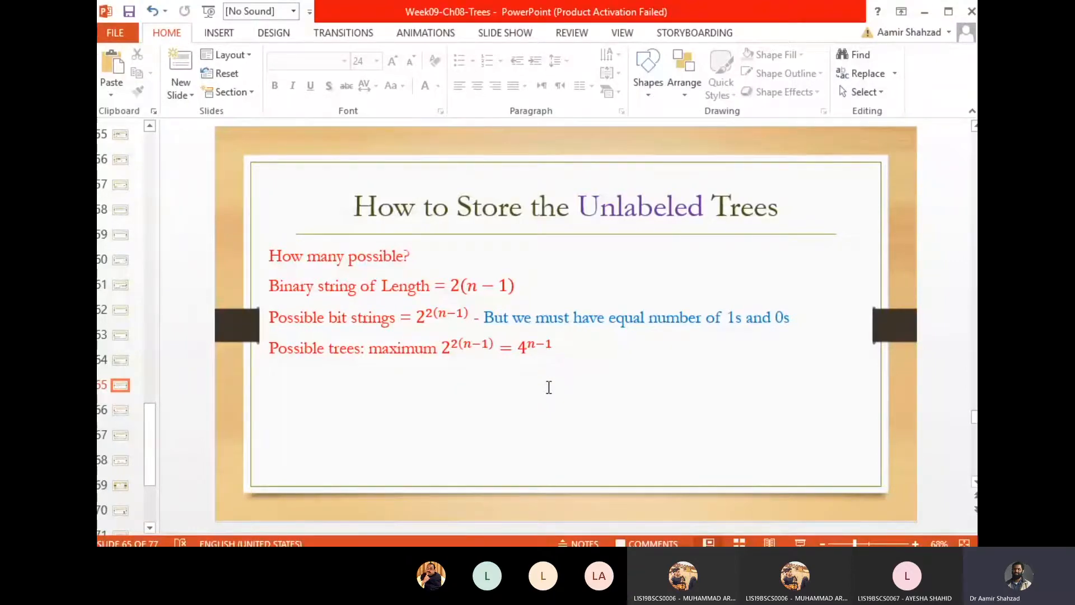
pyautogui.moveTo(369, 358)
pyautogui.write(' wil be less than')
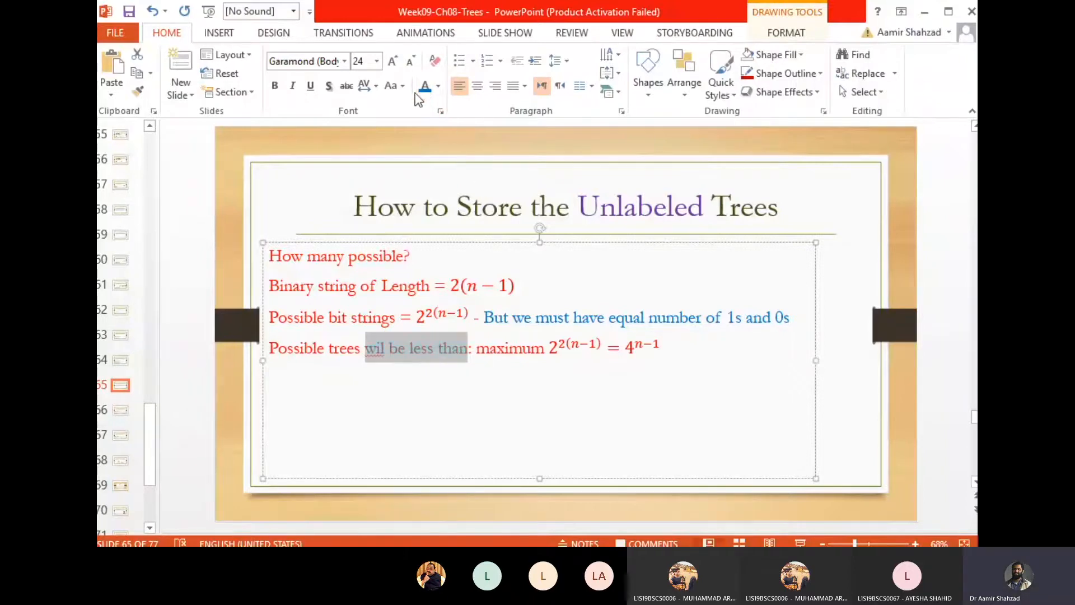
# Fix 'wil' to 'will' in the blue possible-trees phrase and leave text editing
pyautogui.click(388, 348)
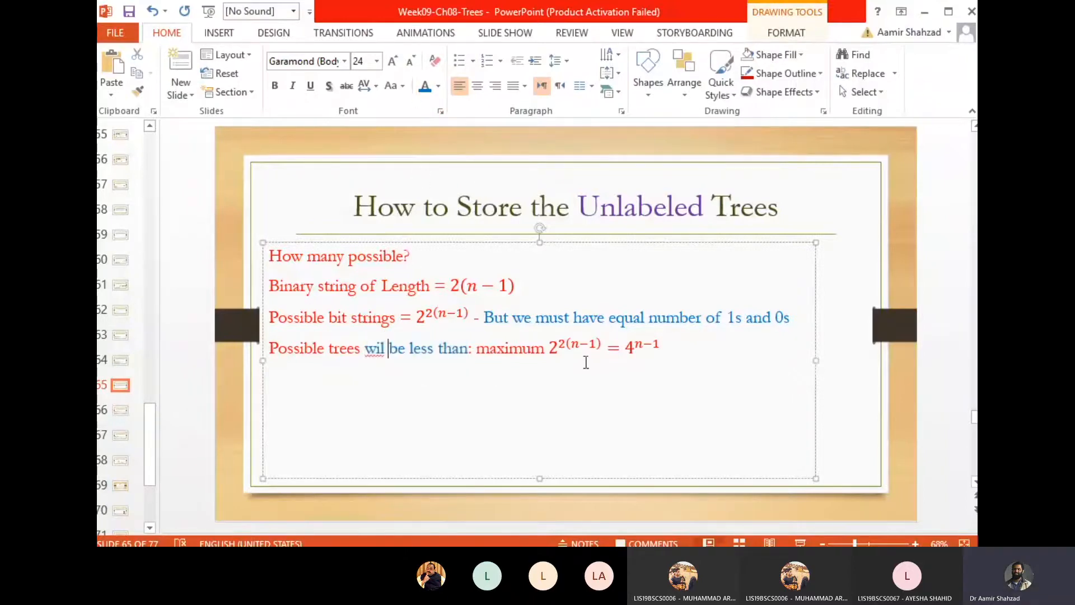
pyautogui.write('l')
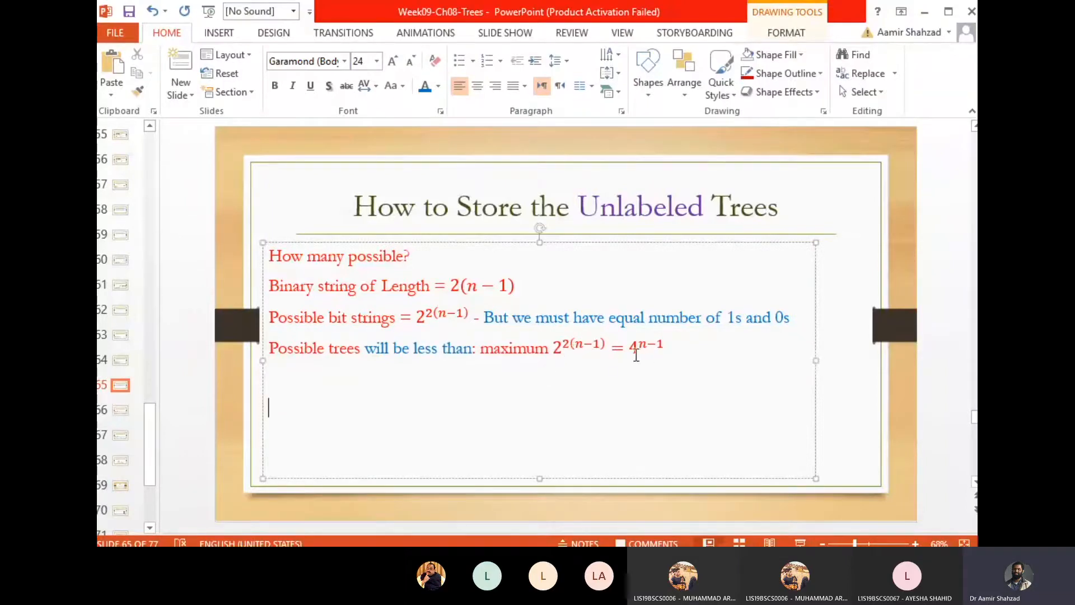
pyautogui.moveTo(841, 376)
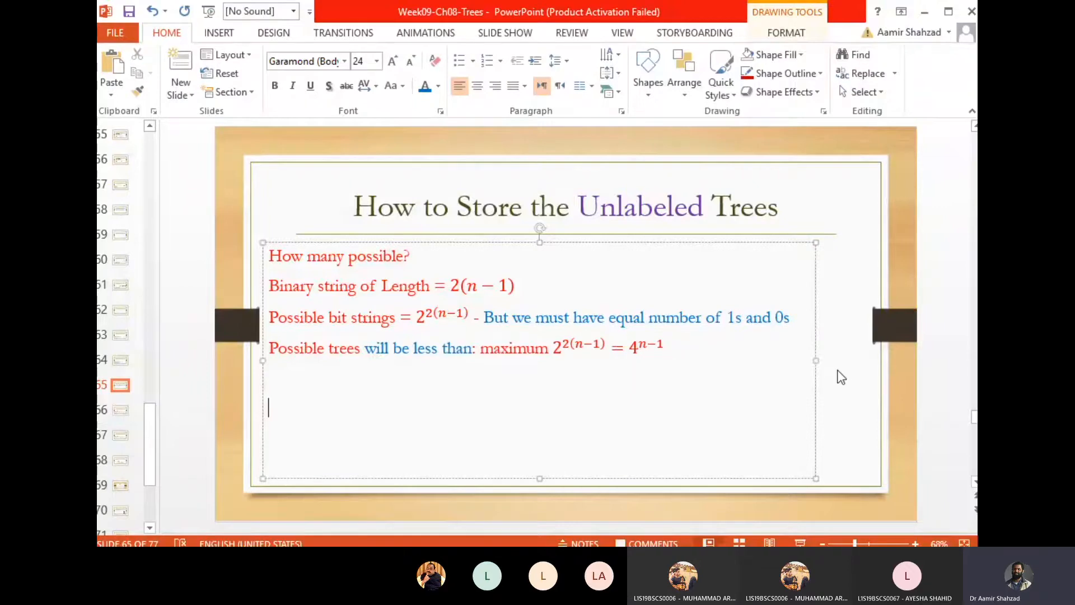
pyautogui.click(856, 387)
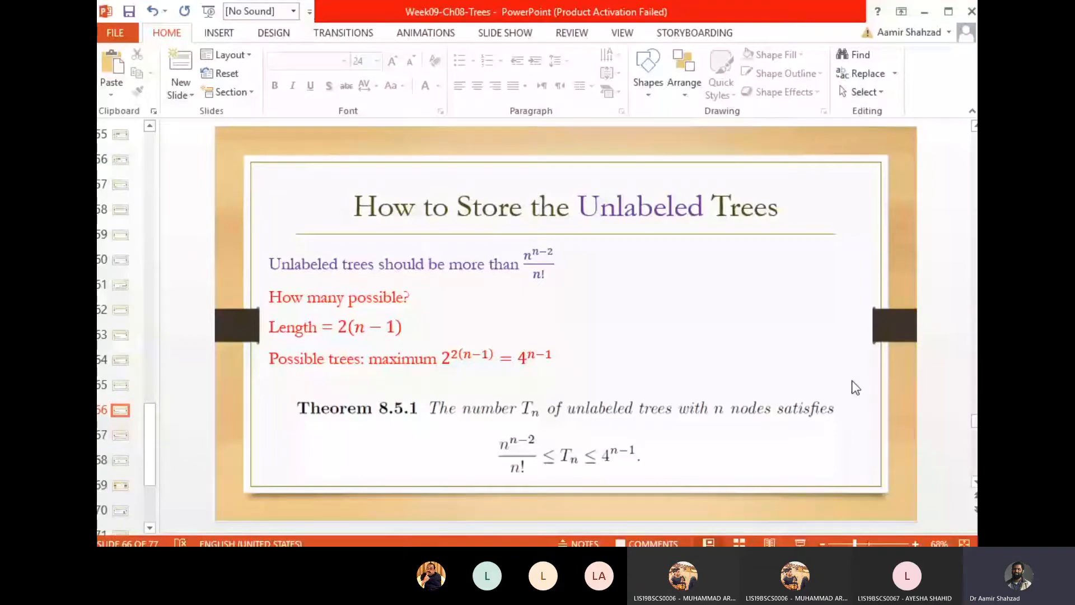
pyautogui.moveTo(451, 243)
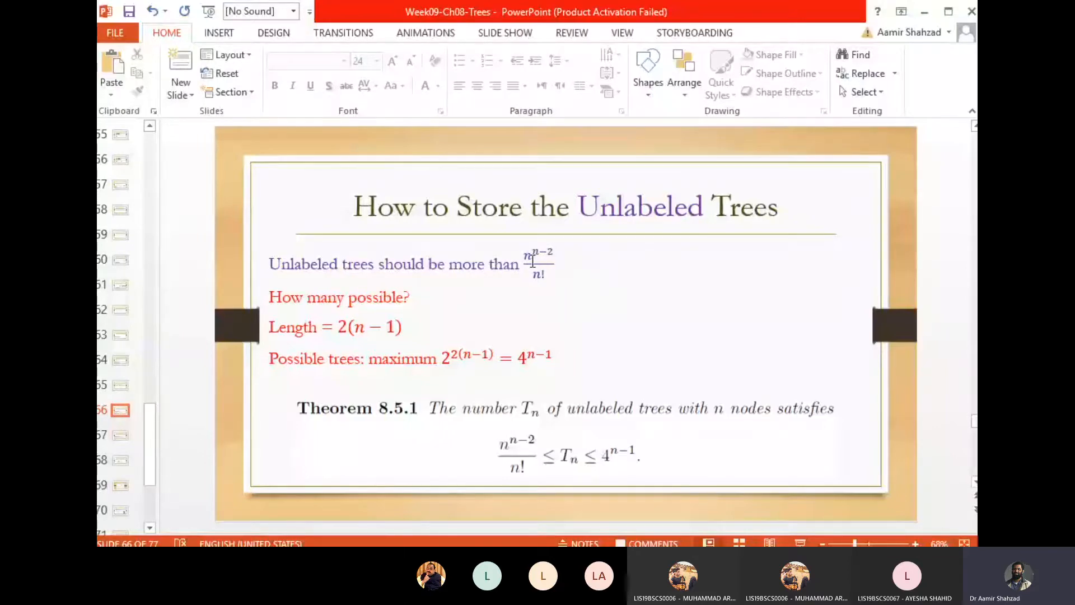
pyautogui.moveTo(571, 259)
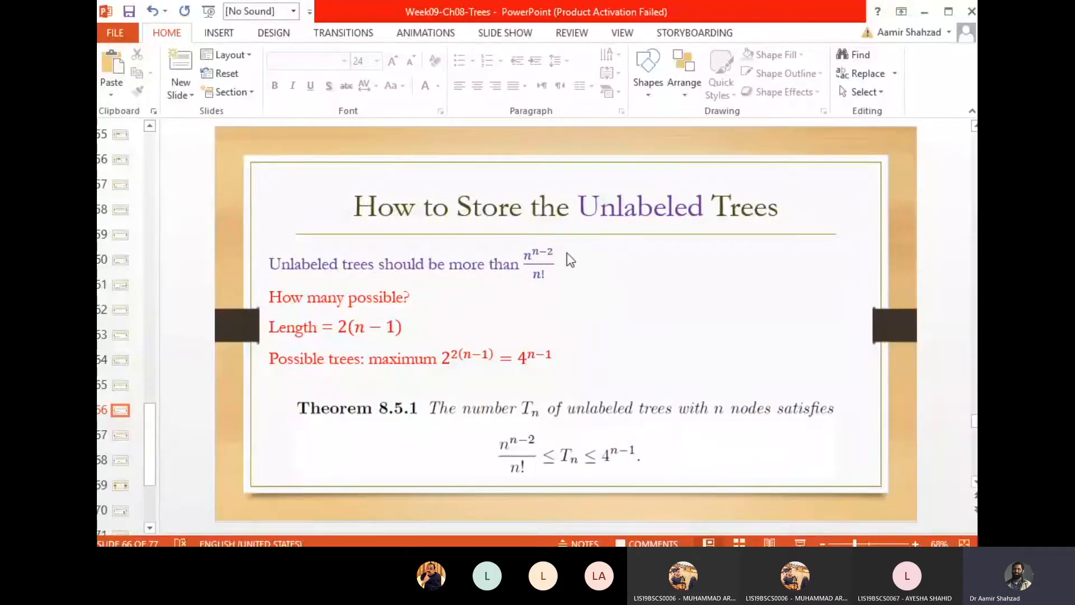
pyautogui.moveTo(499, 430)
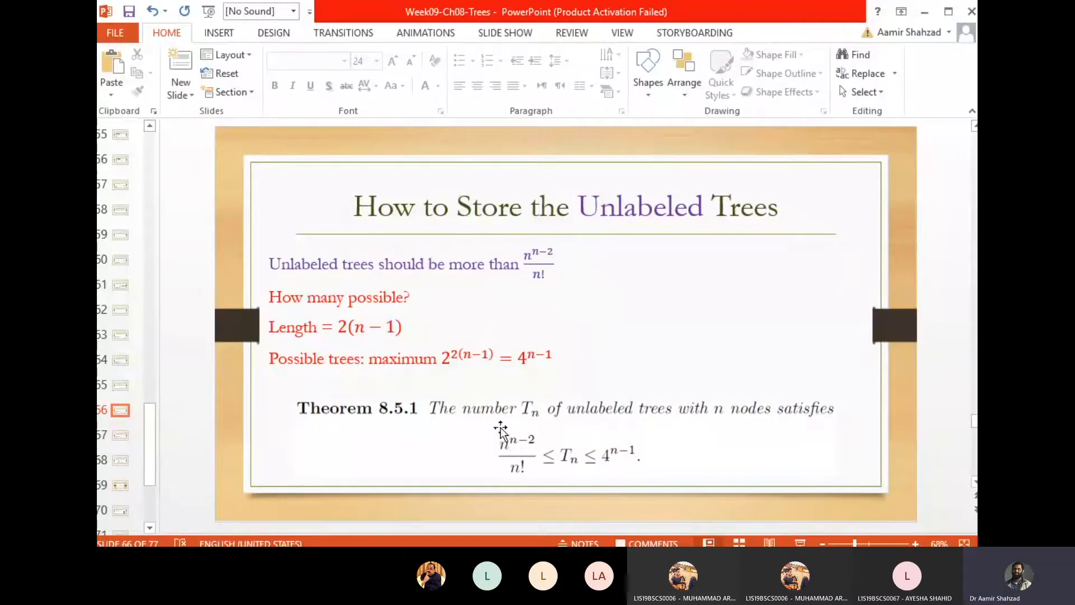
pyautogui.moveTo(336, 379)
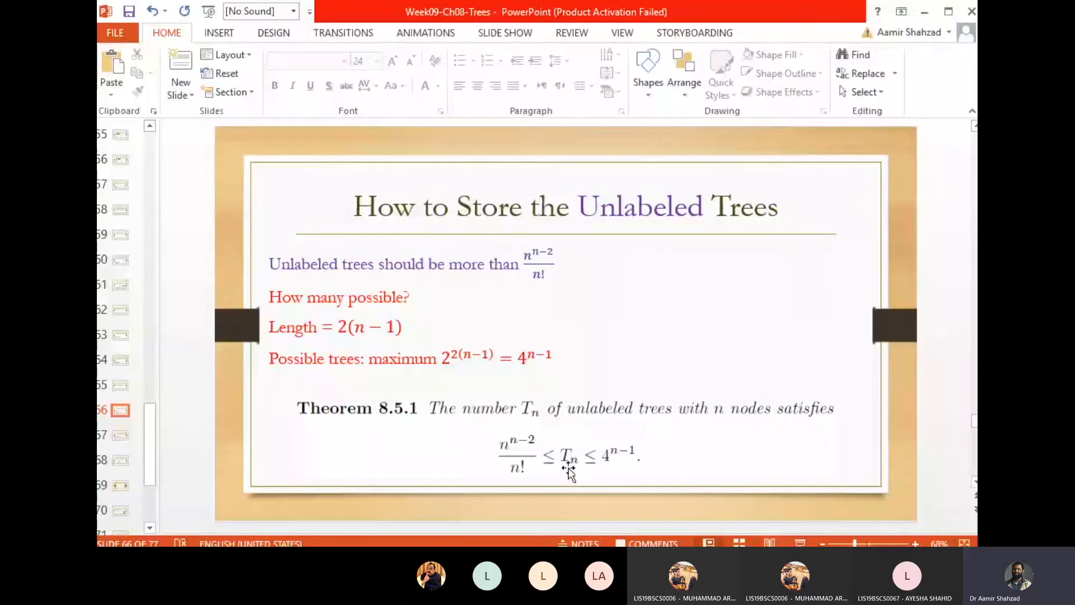
pyautogui.moveTo(672, 472)
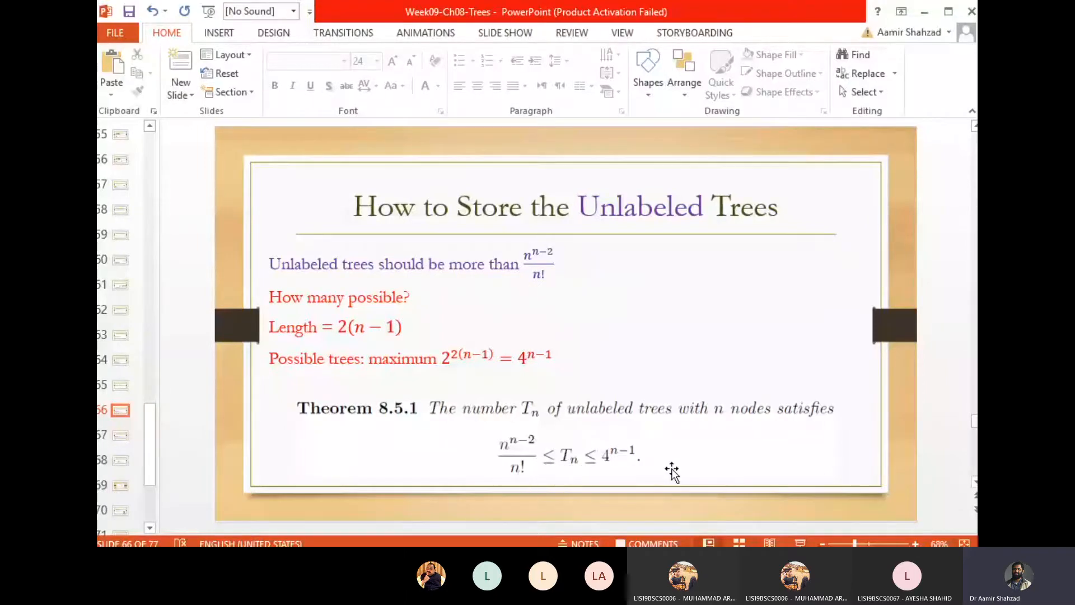
pyautogui.moveTo(948, 392)
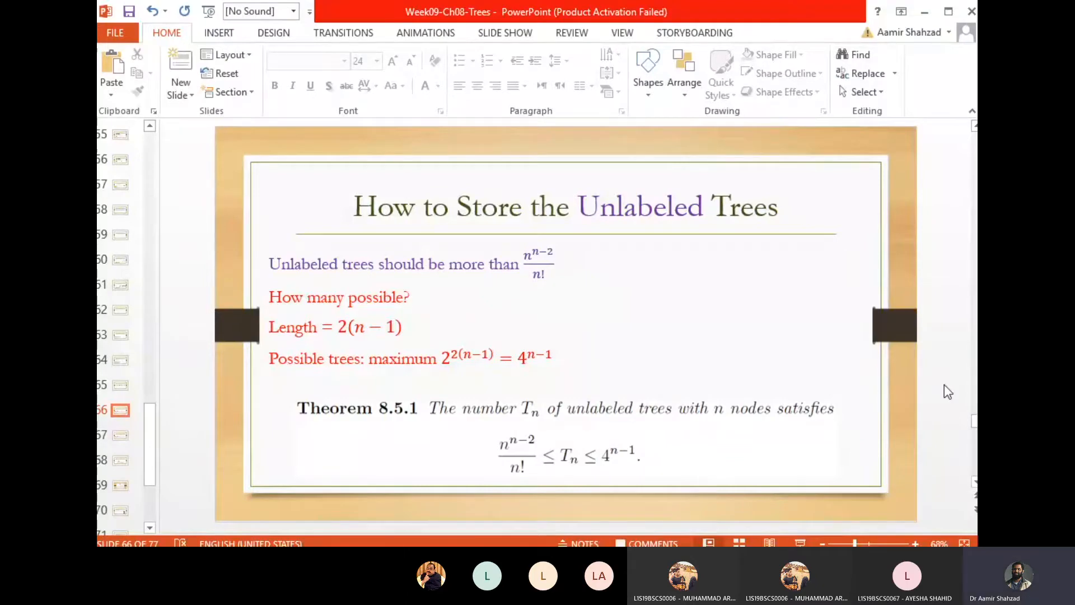
# Go to the next slide showing Theorem 8.5.1's bounds on unlabeled trees
pyautogui.click(120, 434)
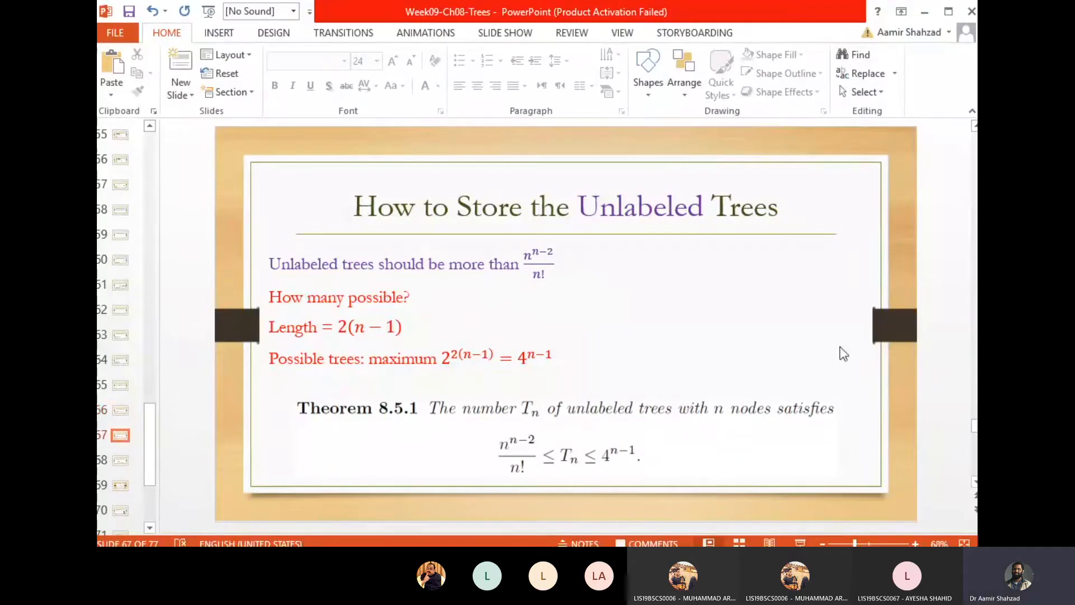
pyautogui.moveTo(885, 407)
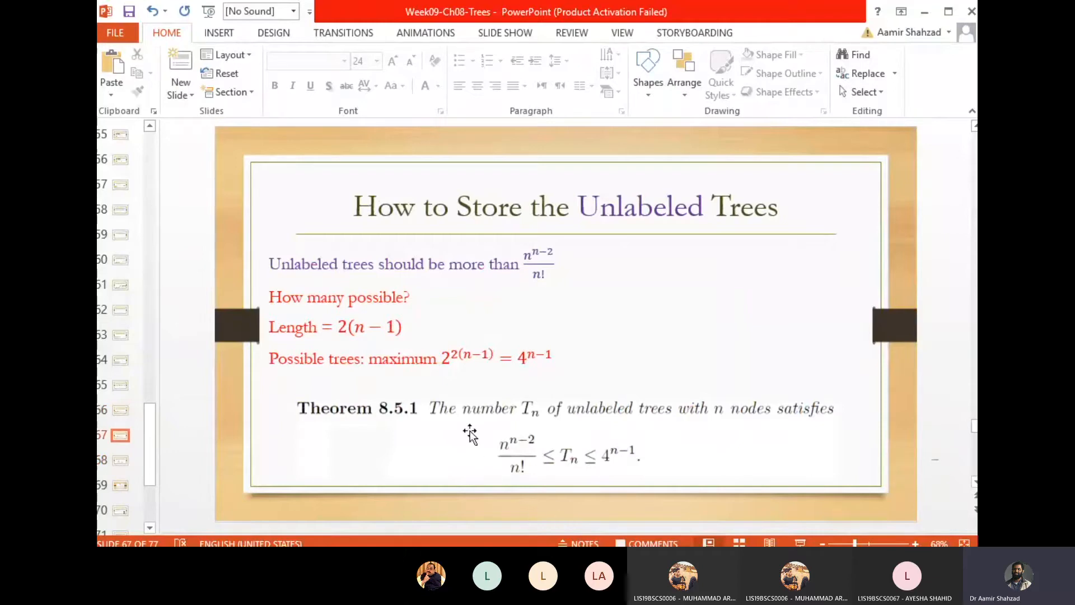
pyautogui.moveTo(659, 499)
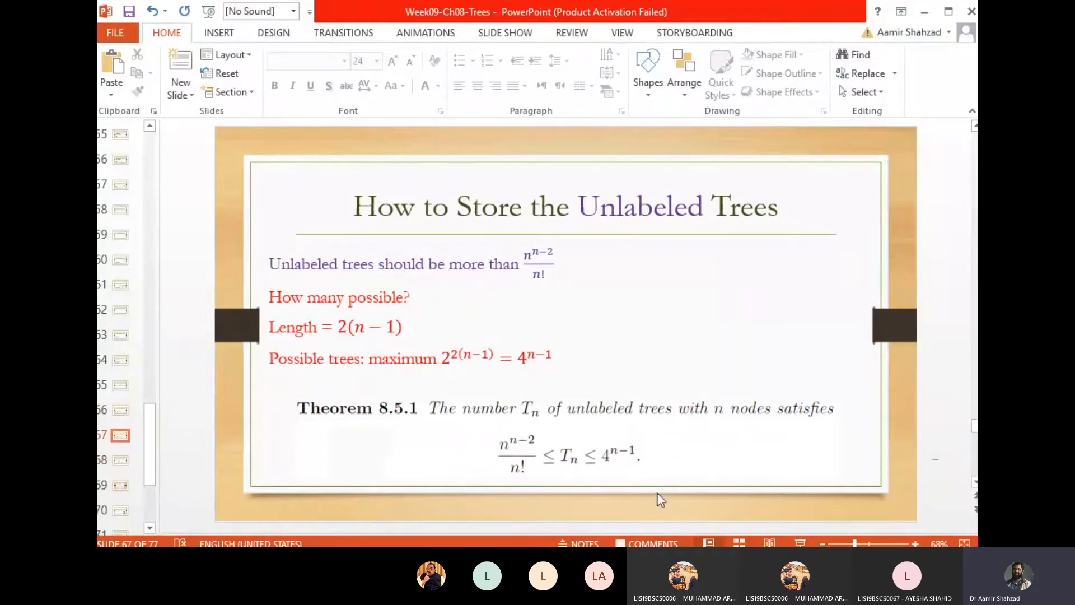
pyautogui.moveTo(573, 506)
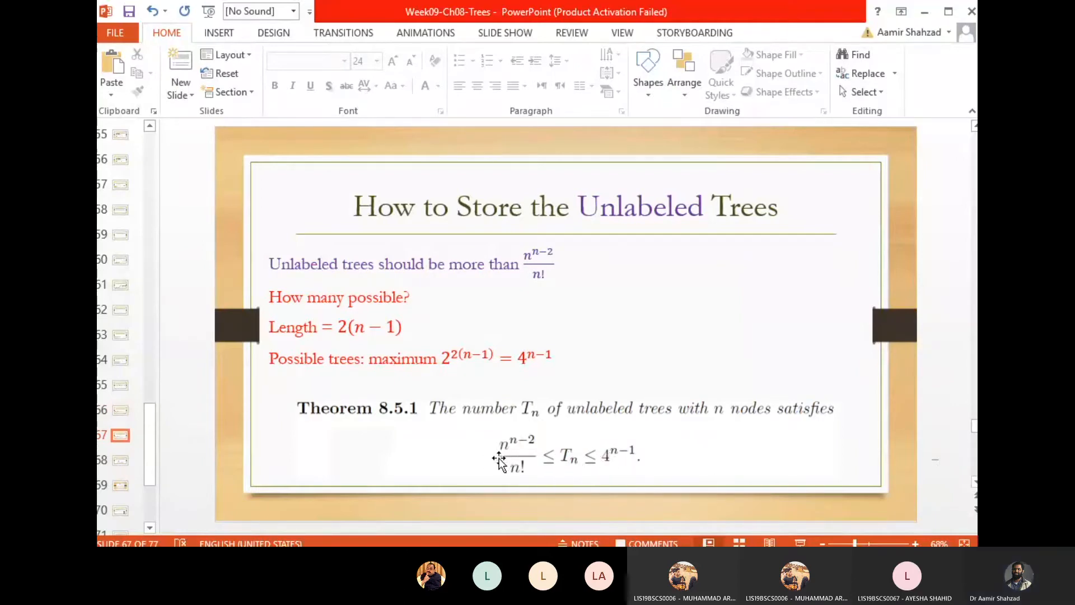
pyautogui.moveTo(322, 497)
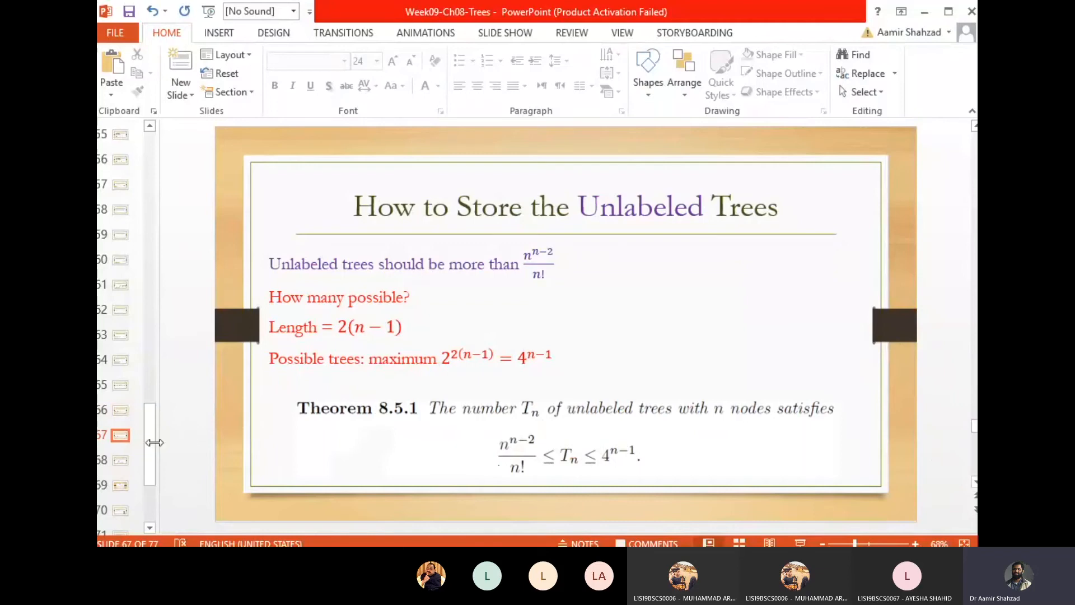
pyautogui.moveTo(210, 451)
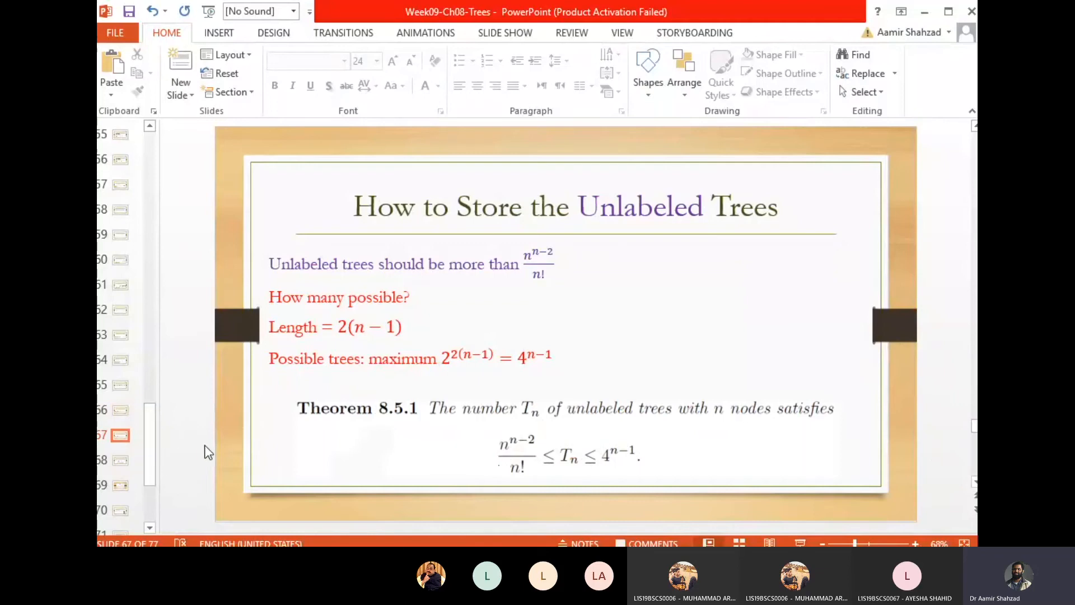
pyautogui.moveTo(205, 452)
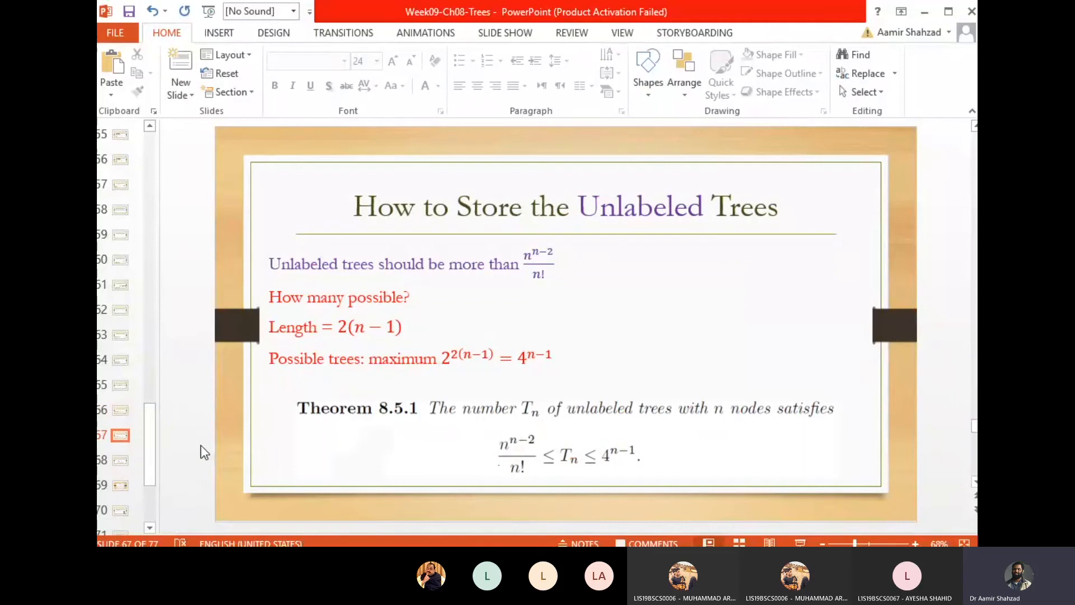